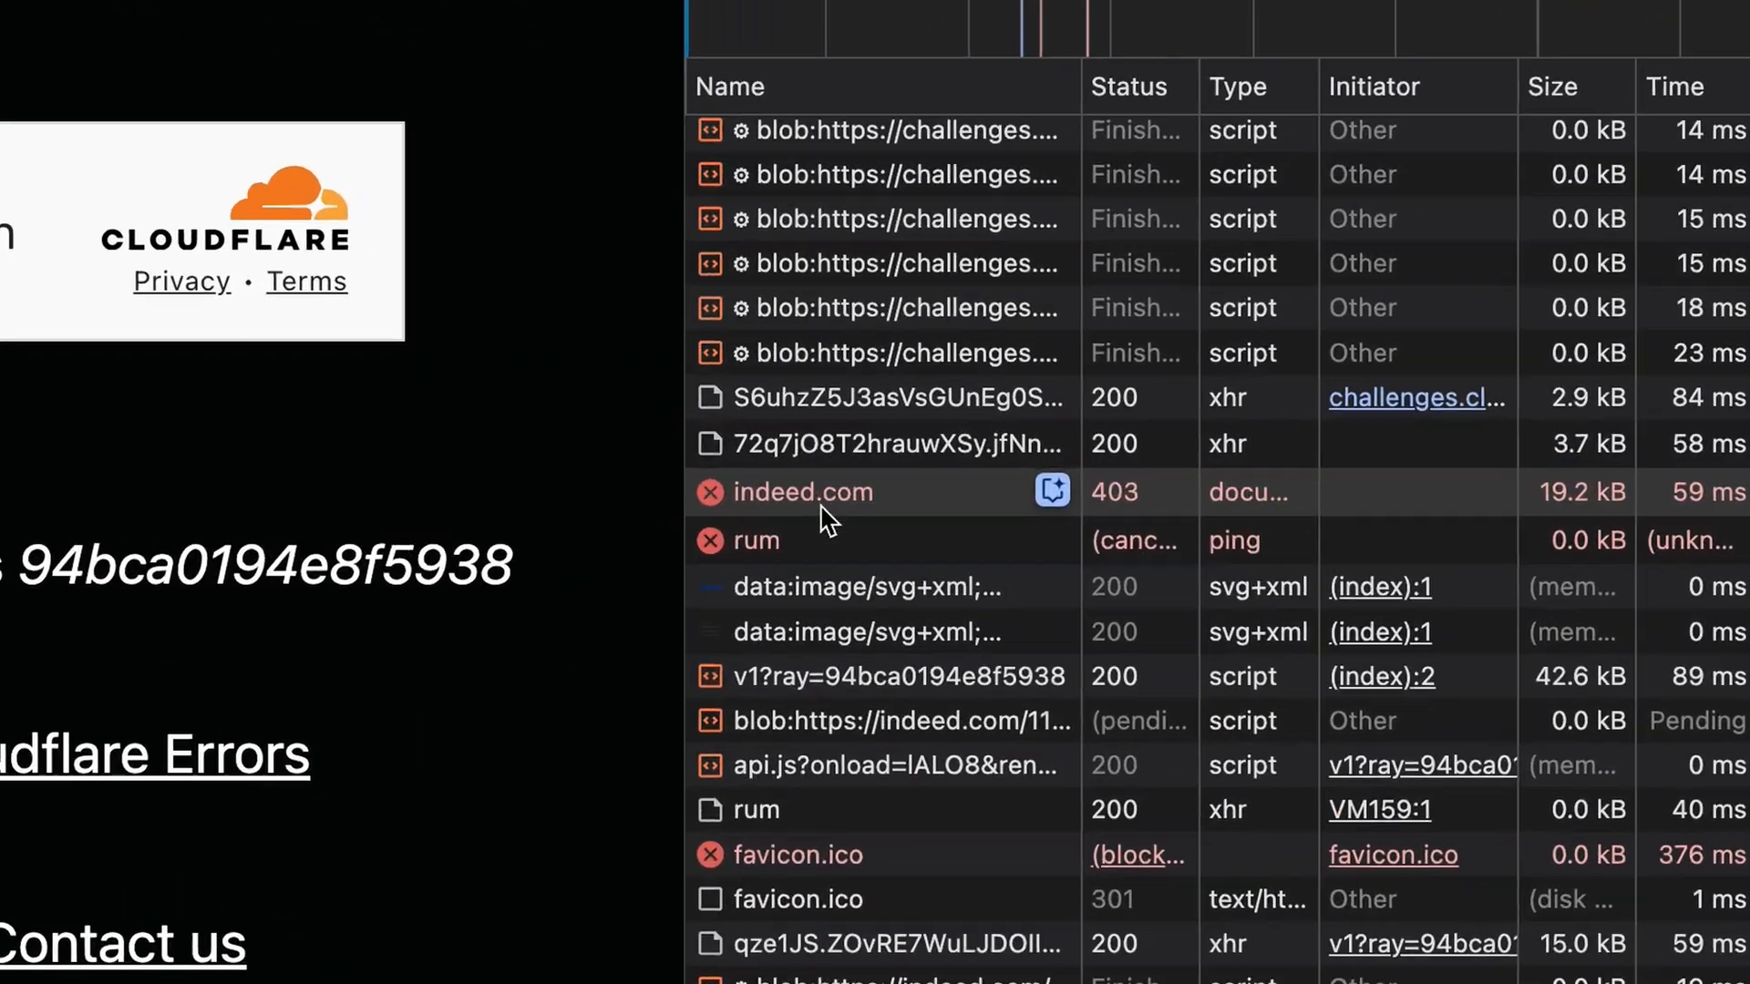
Inspect the 403-blocked indeed.com request, then run BypassCloudflare.main() to open Indeed logged in.
click(801, 492)
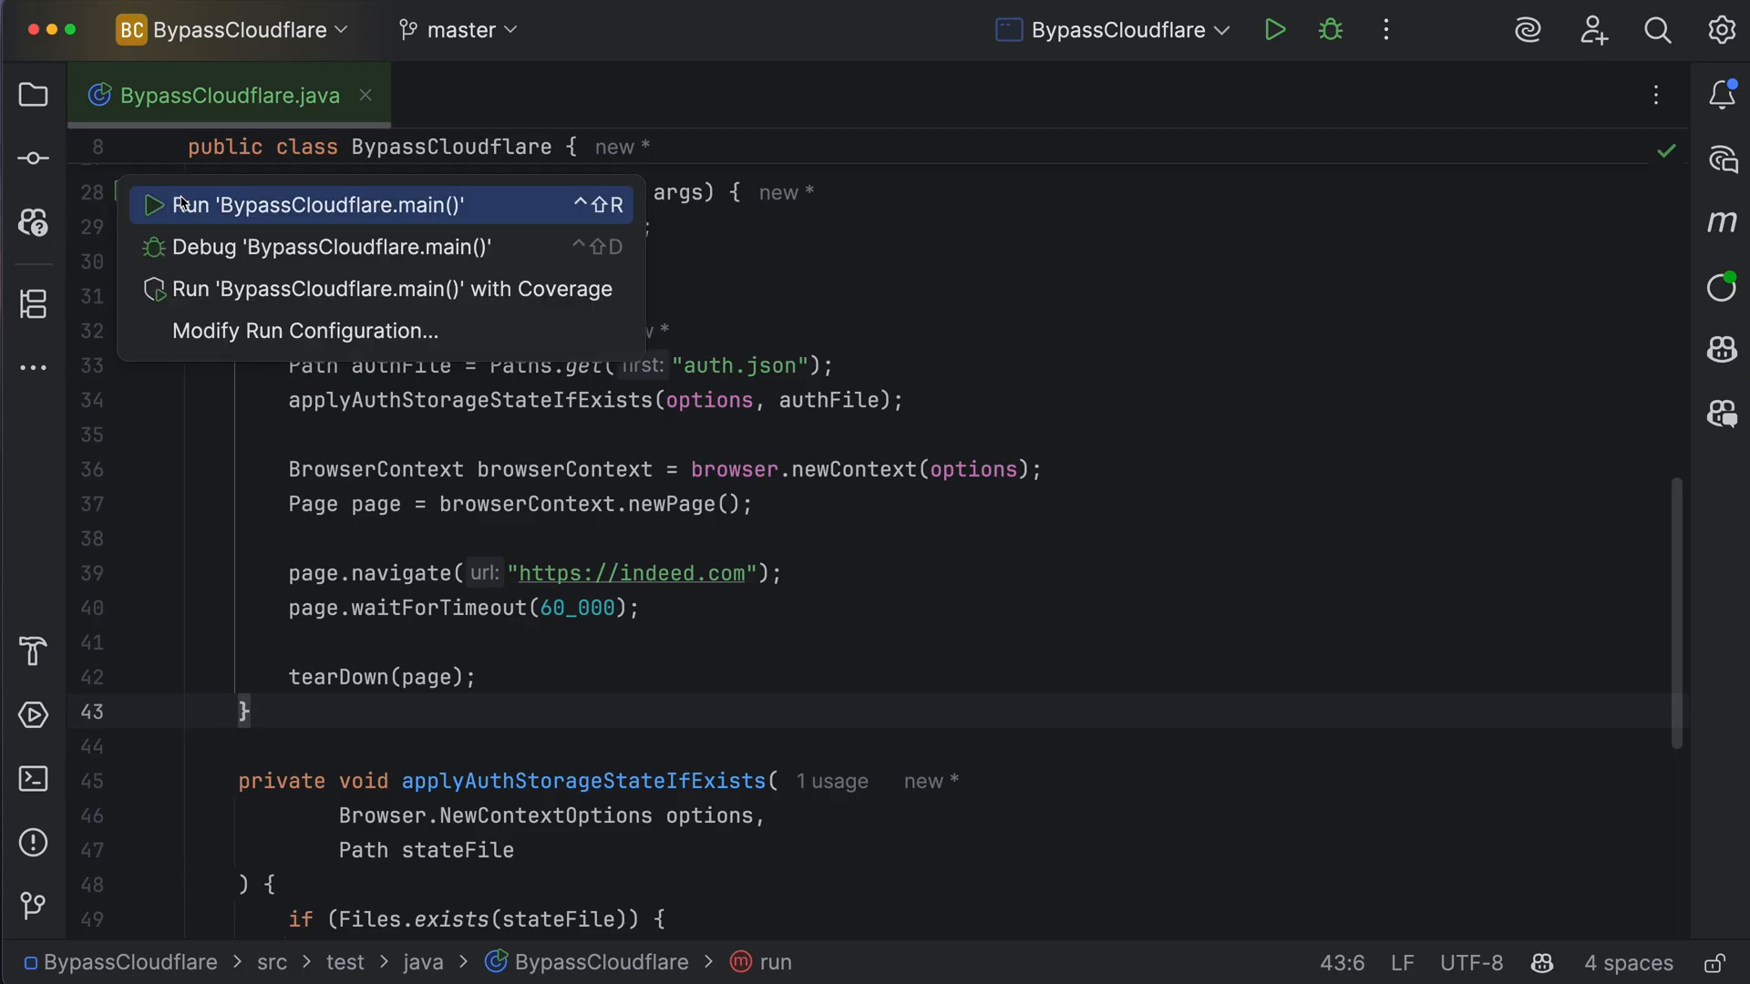
click(322, 205)
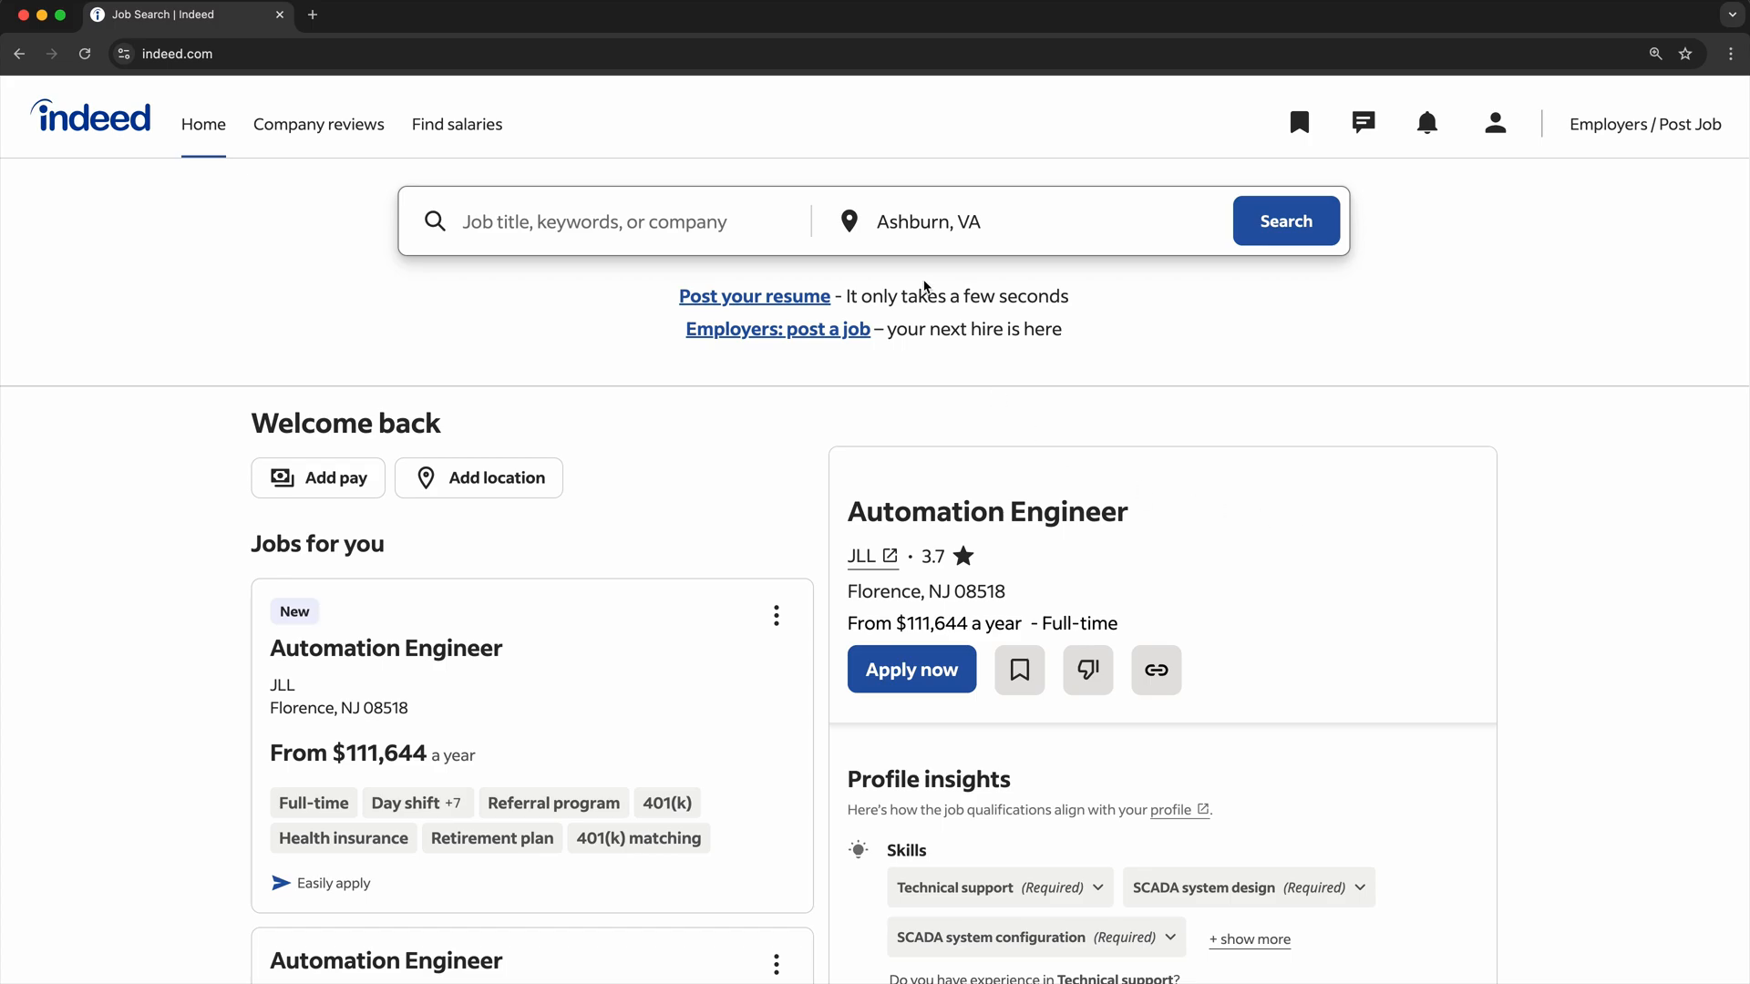
mouse_move(235, 192)
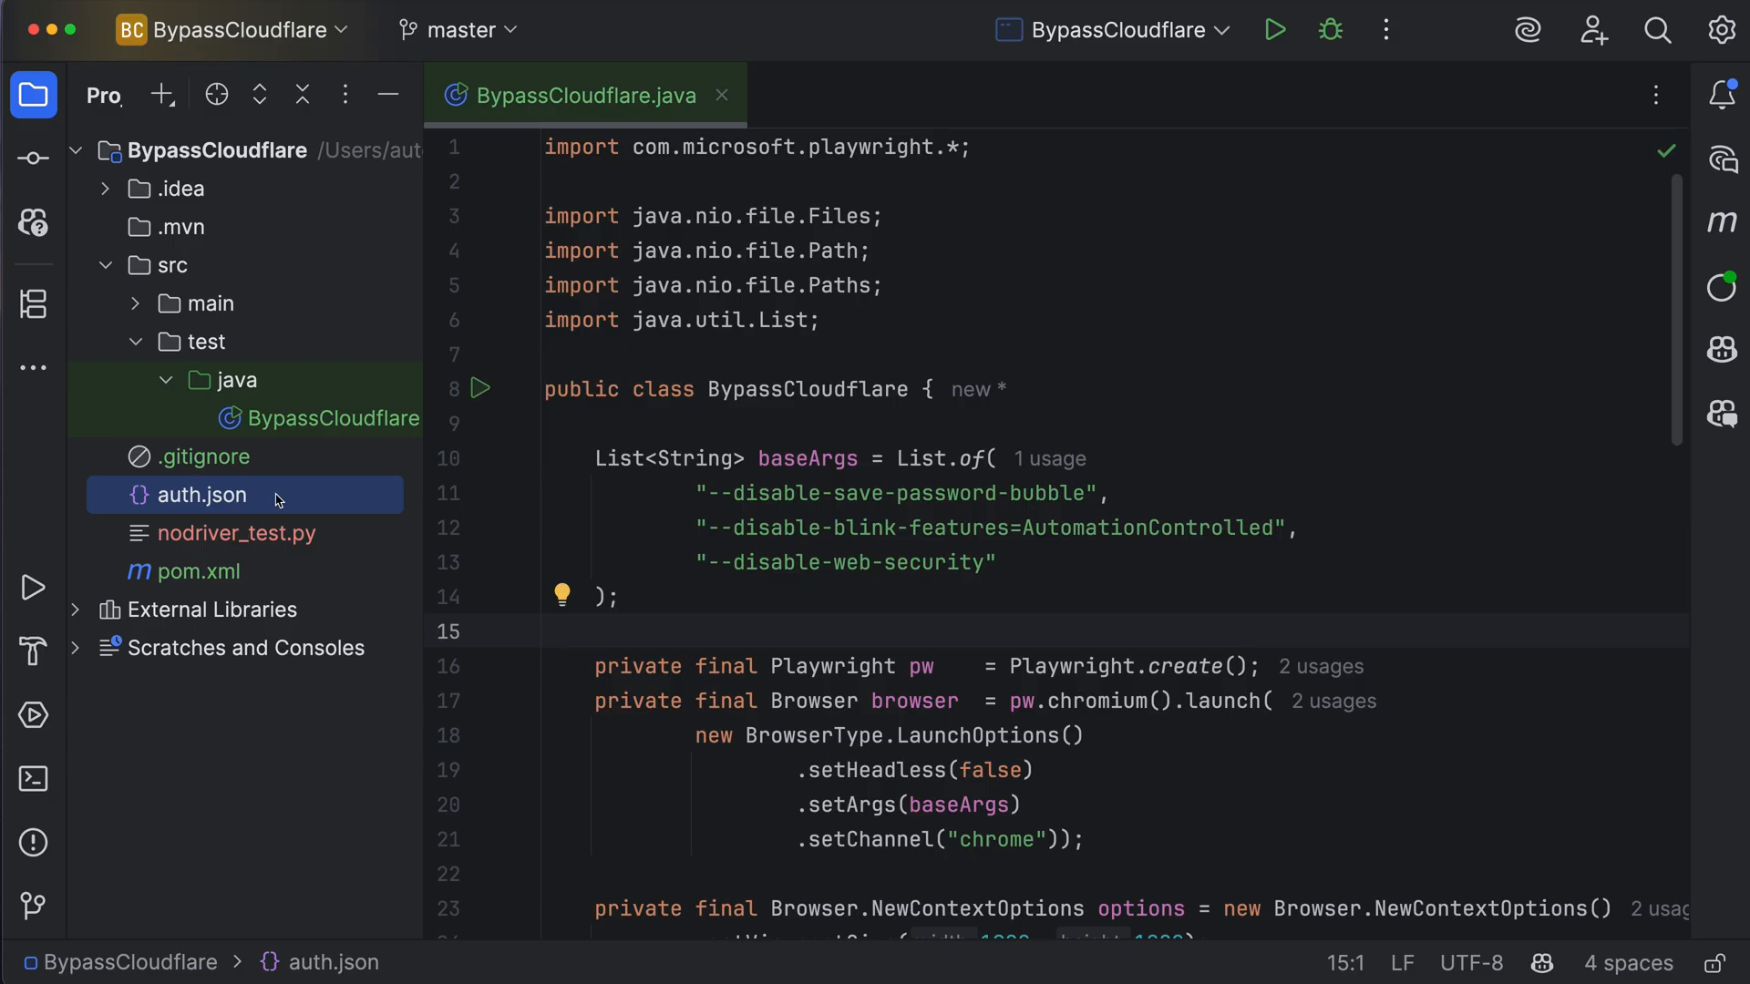
scroll(down, 3)
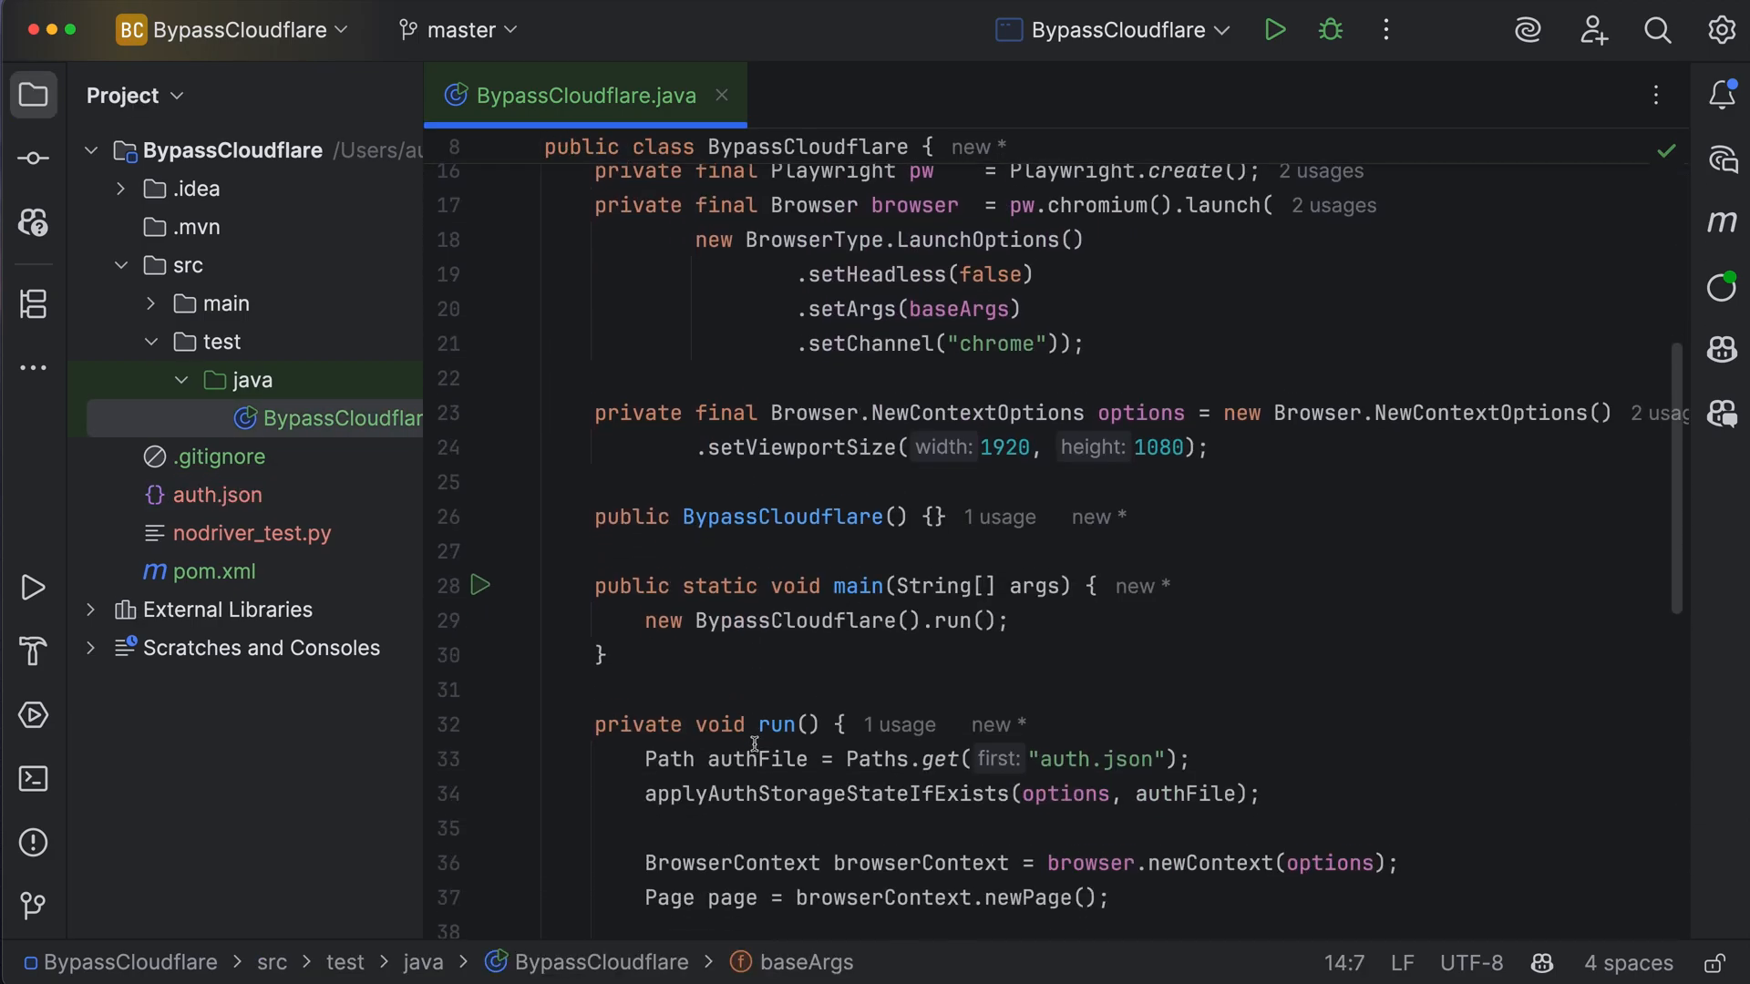
scroll(down, 3)
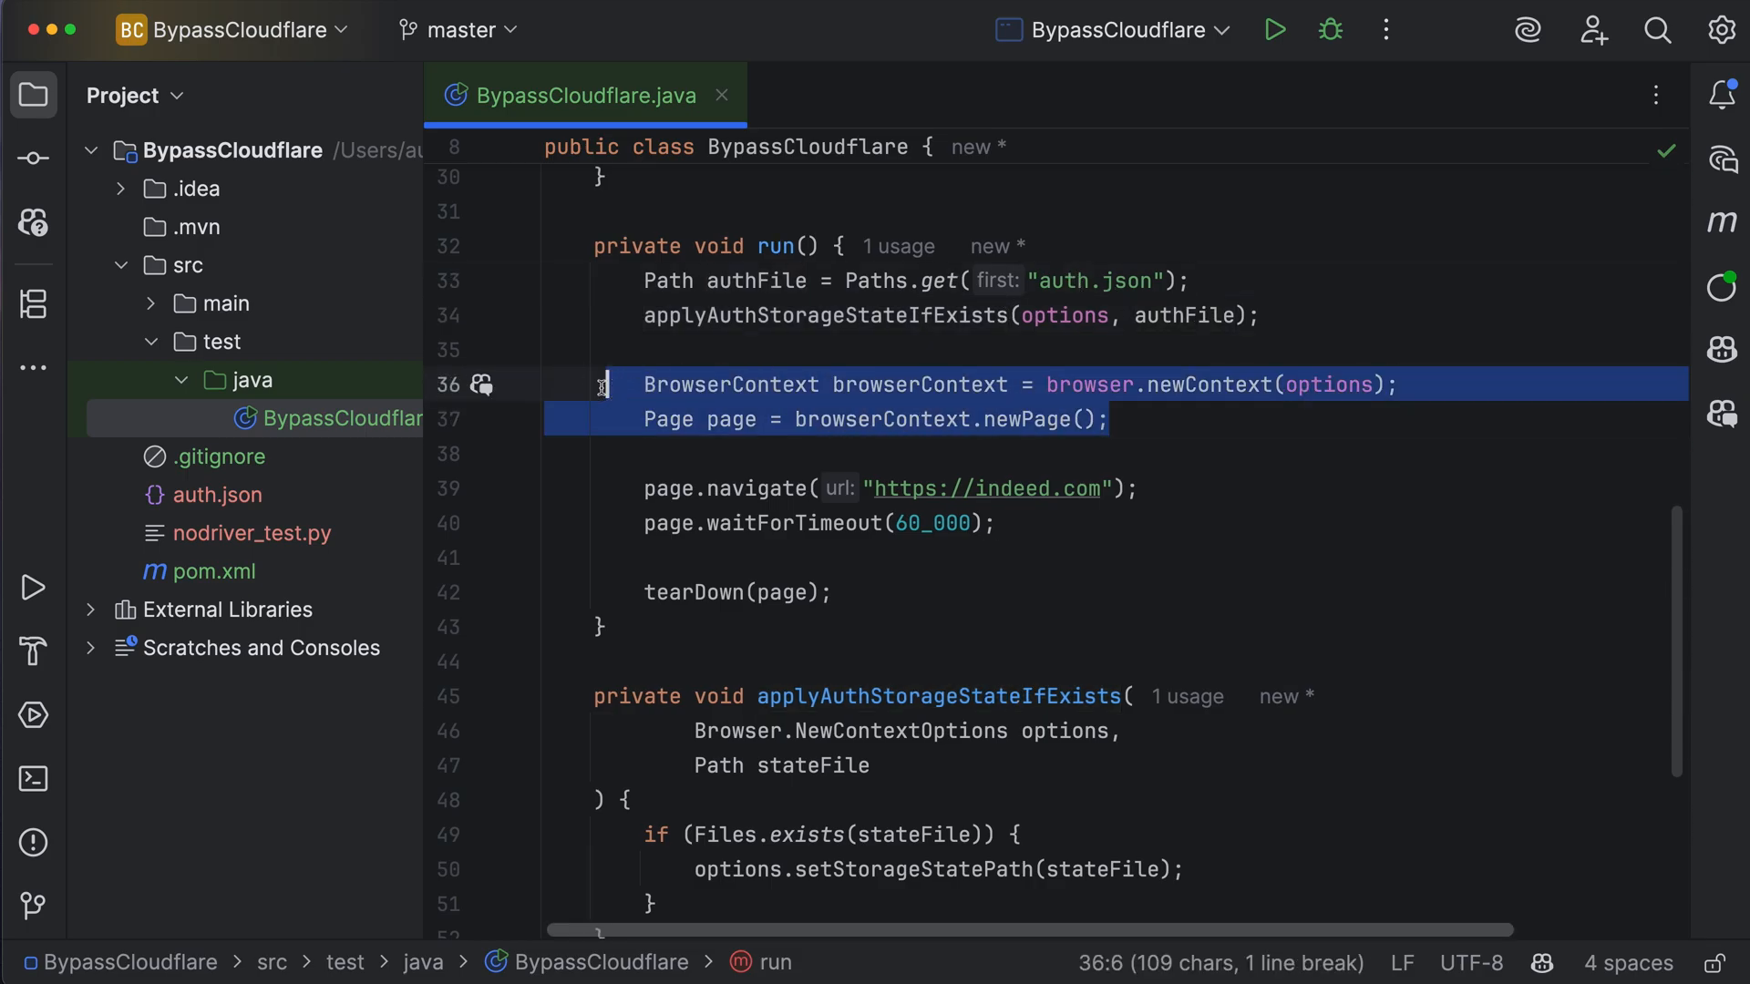
click(1104, 419)
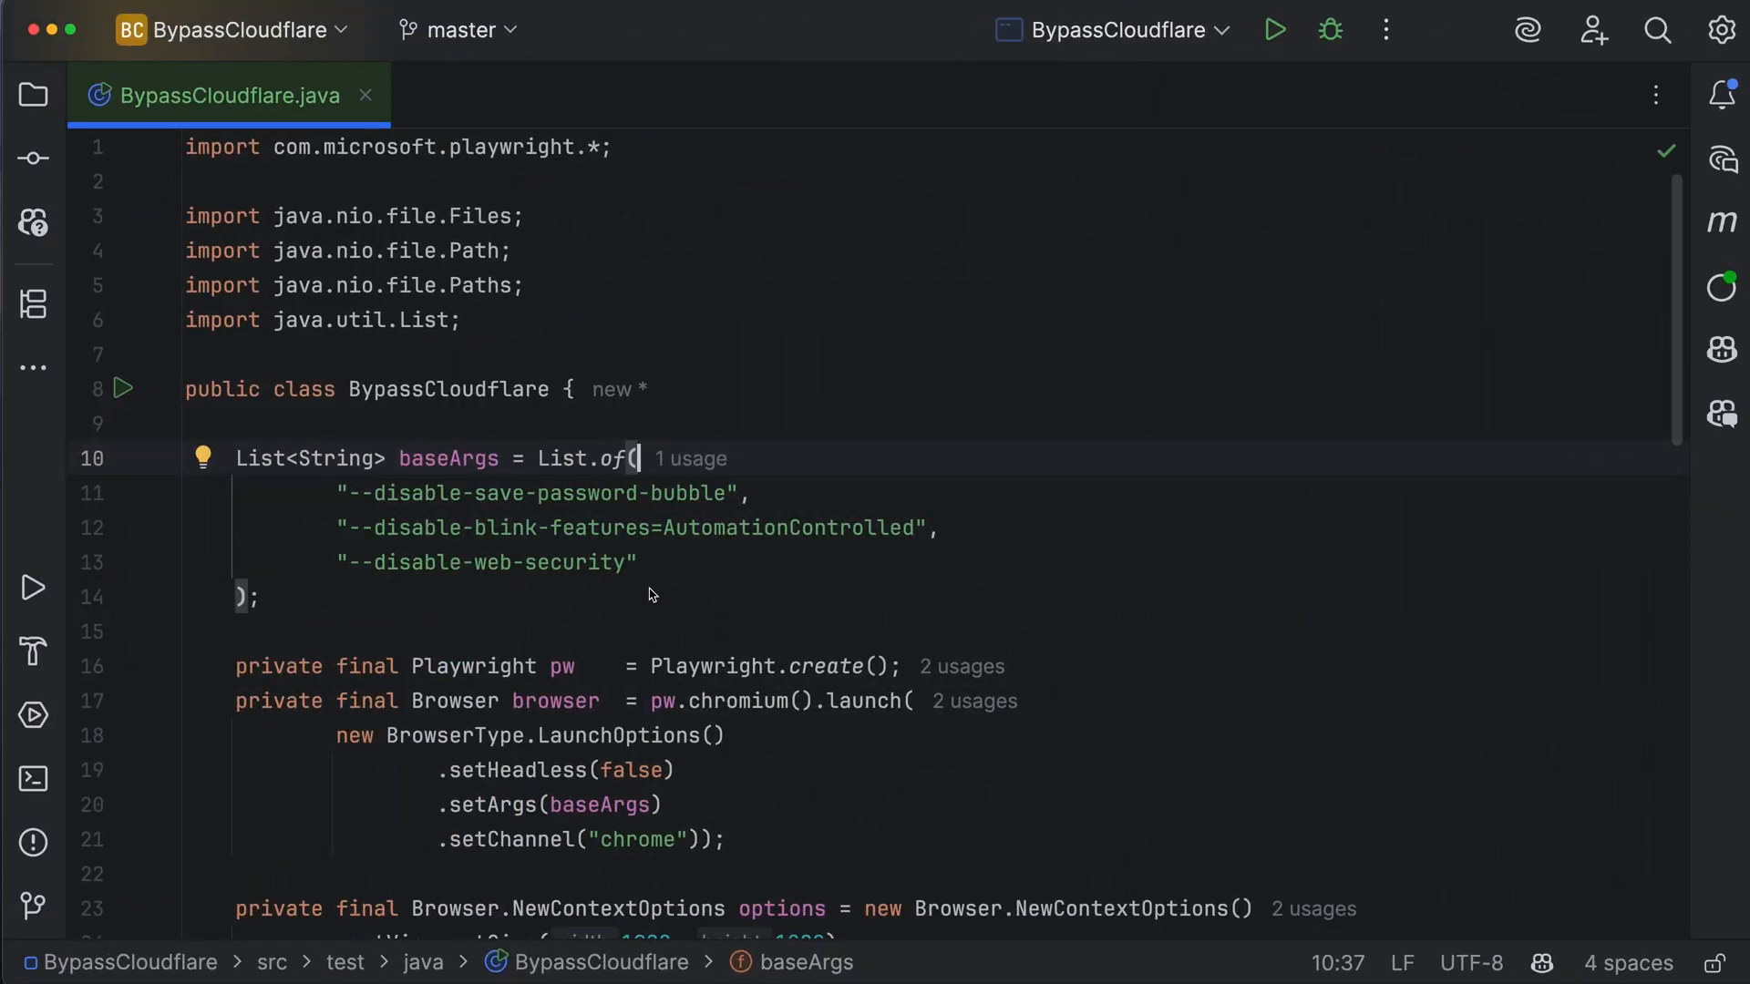
double_click(790, 527)
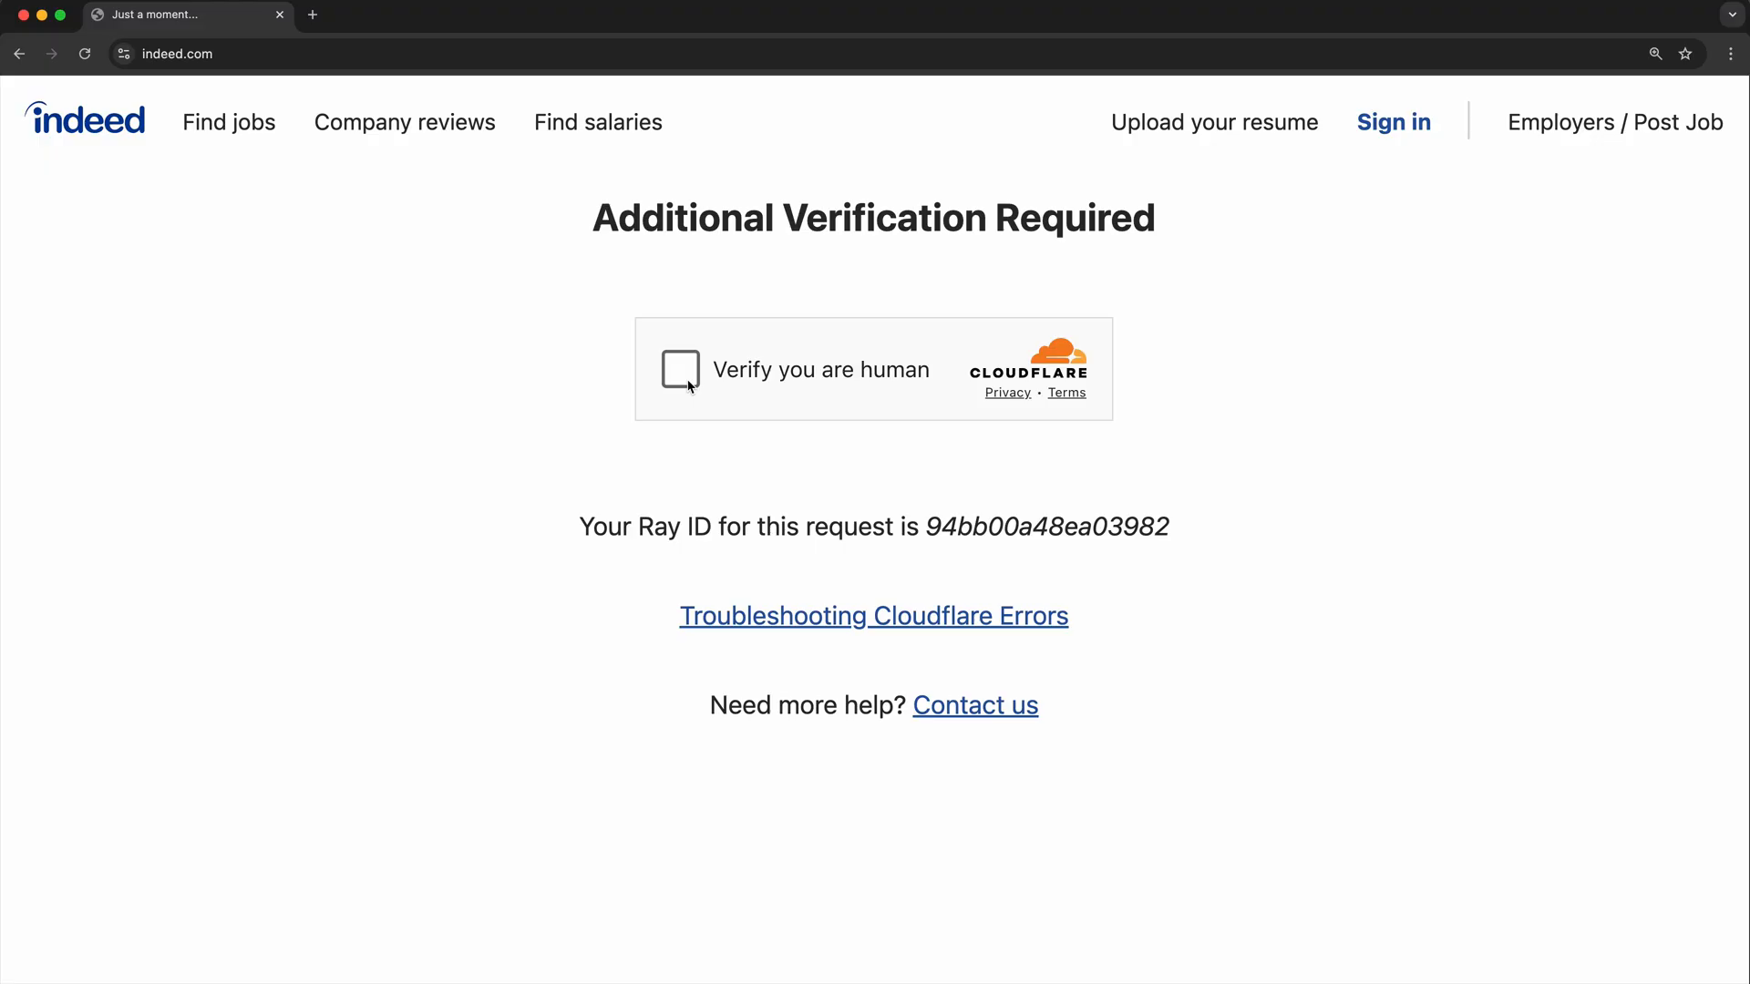
Tick Cloudflare's 'Verify you are human' checkbox on Indeed's Additional Verification Required page.
click(680, 369)
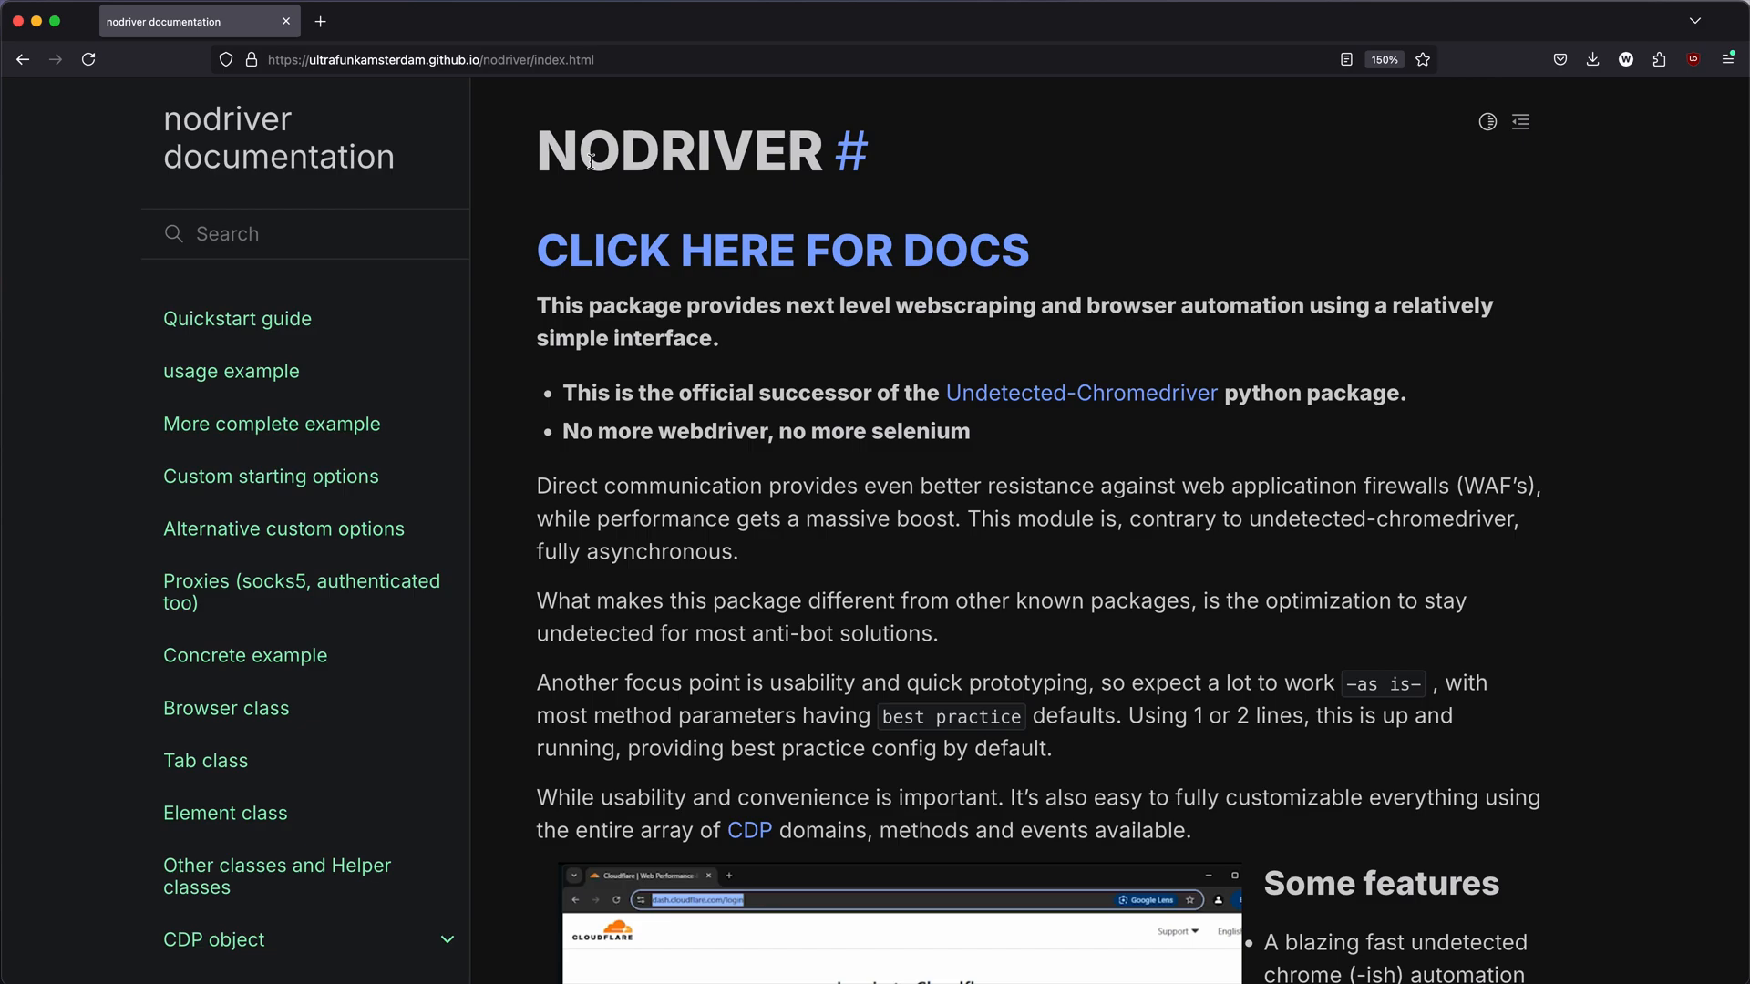
mouse_move(1236, 394)
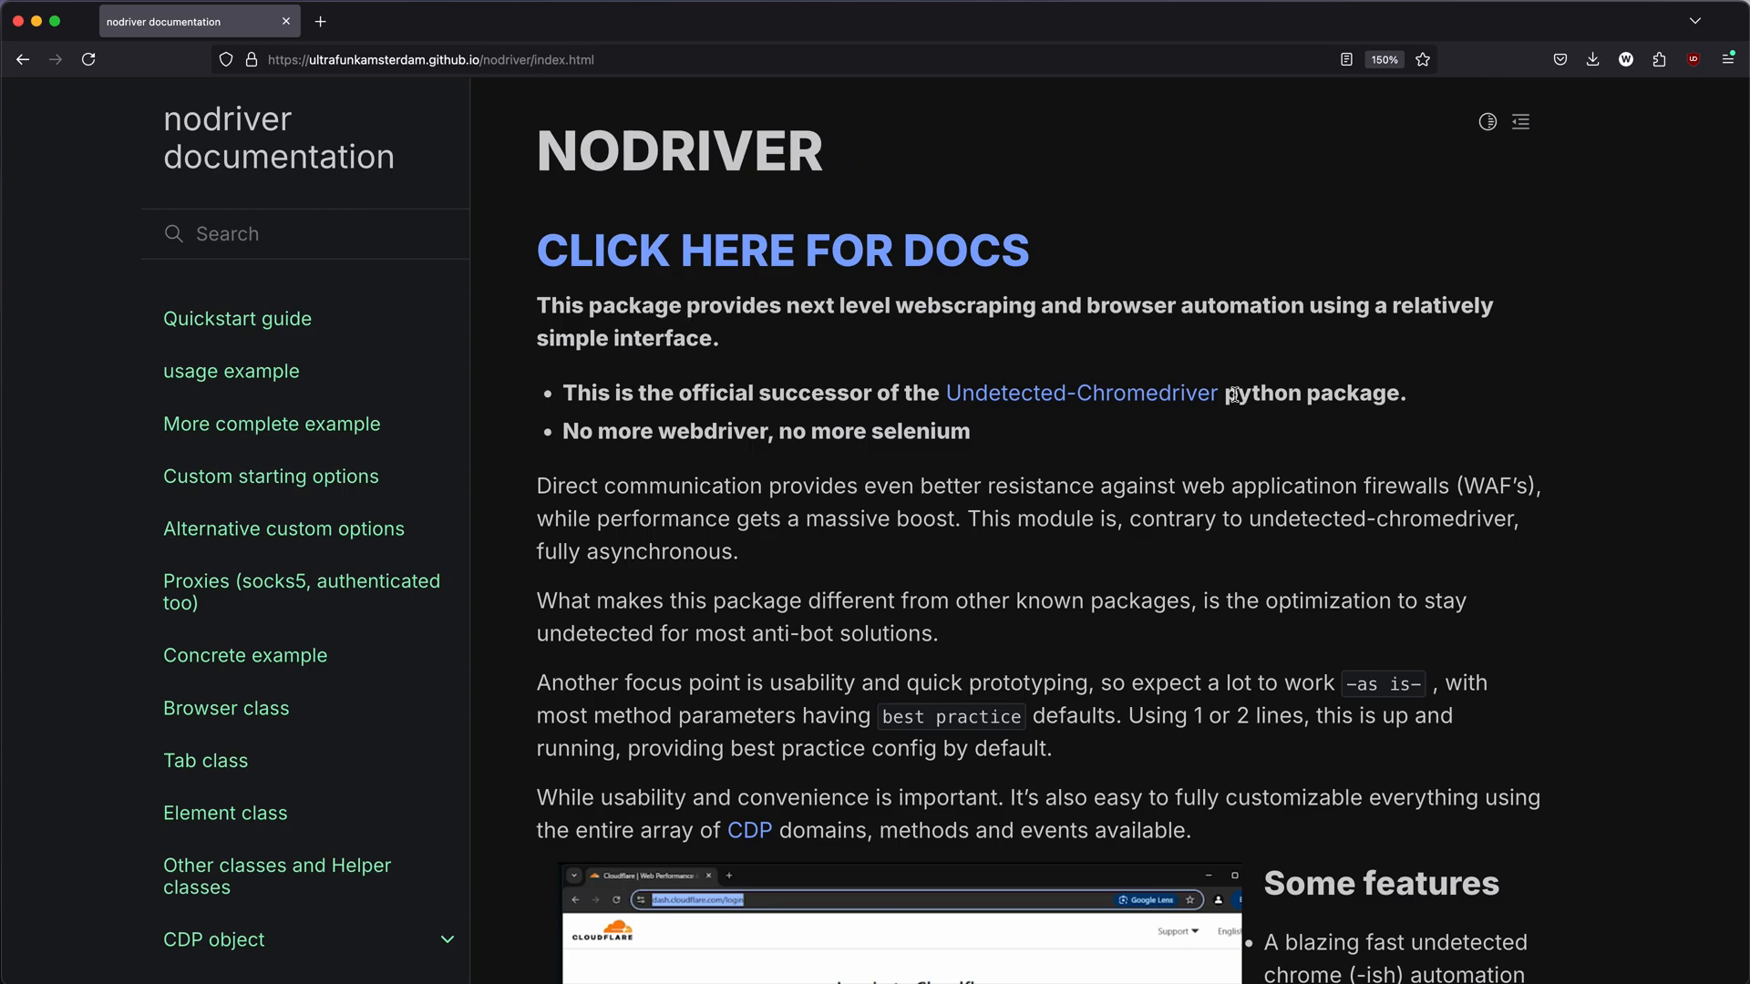
Reveal nodriver's 'Some features' list (saving/loading cookies), then run the nodriver Python script in VS Code.
scroll(down, 3)
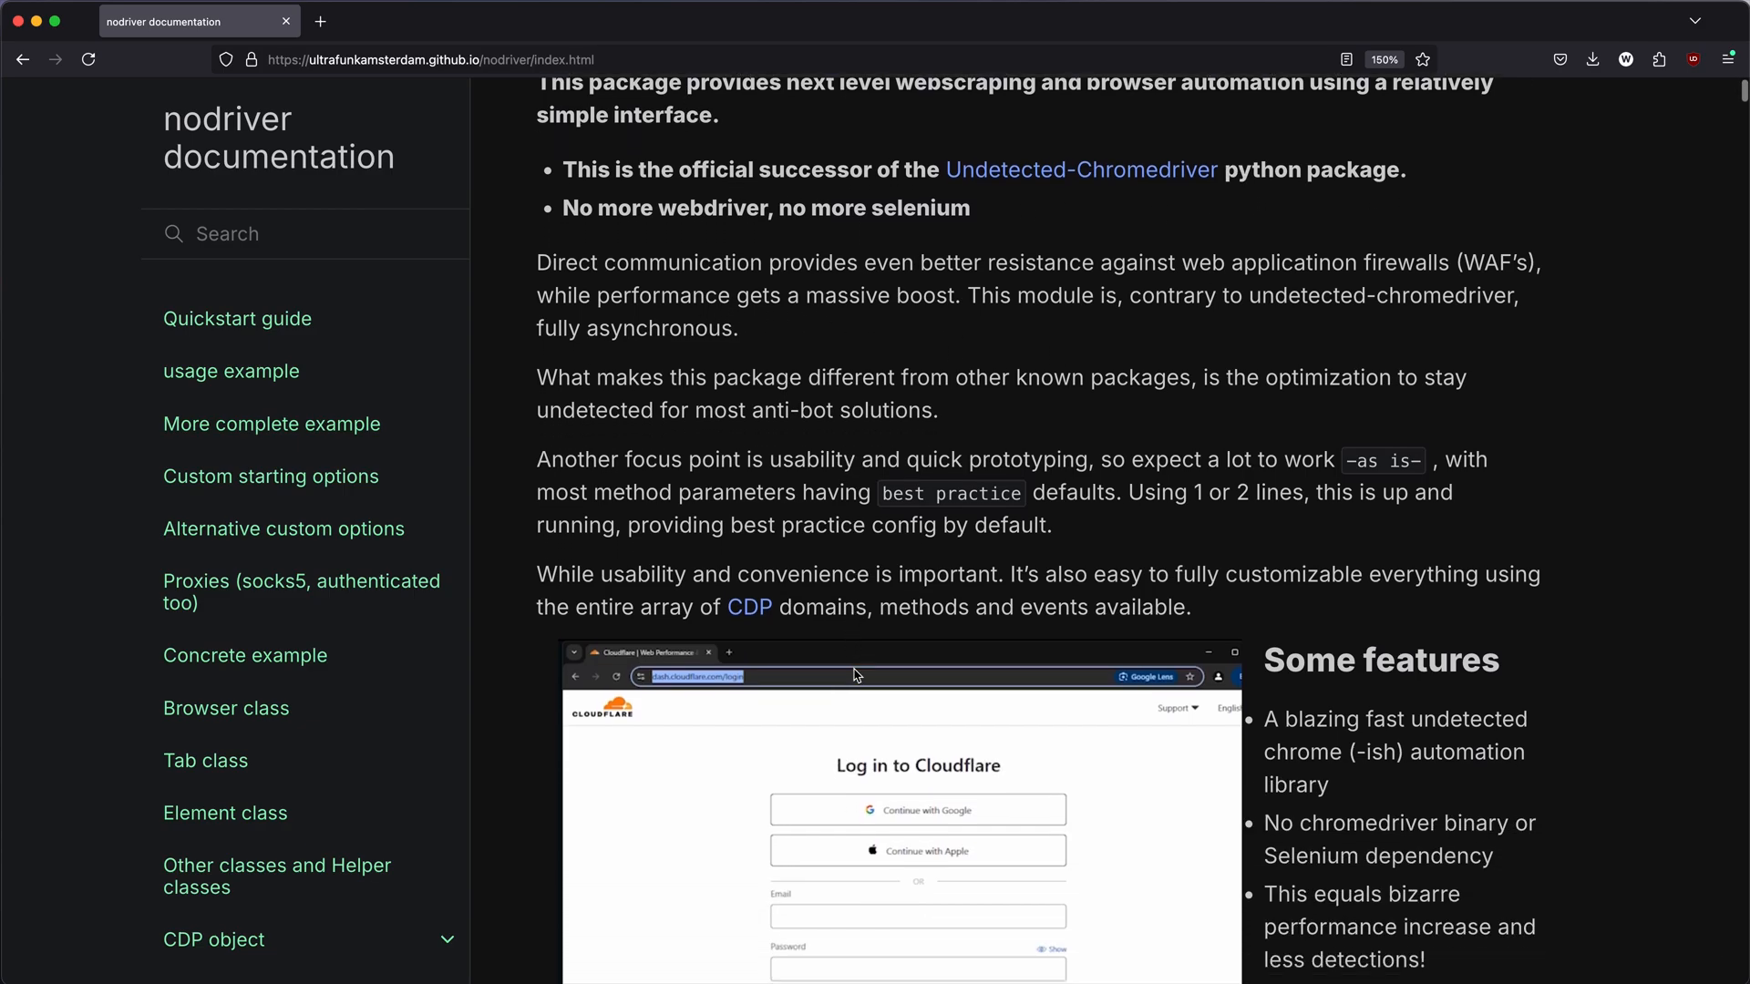
scroll(down, 3)
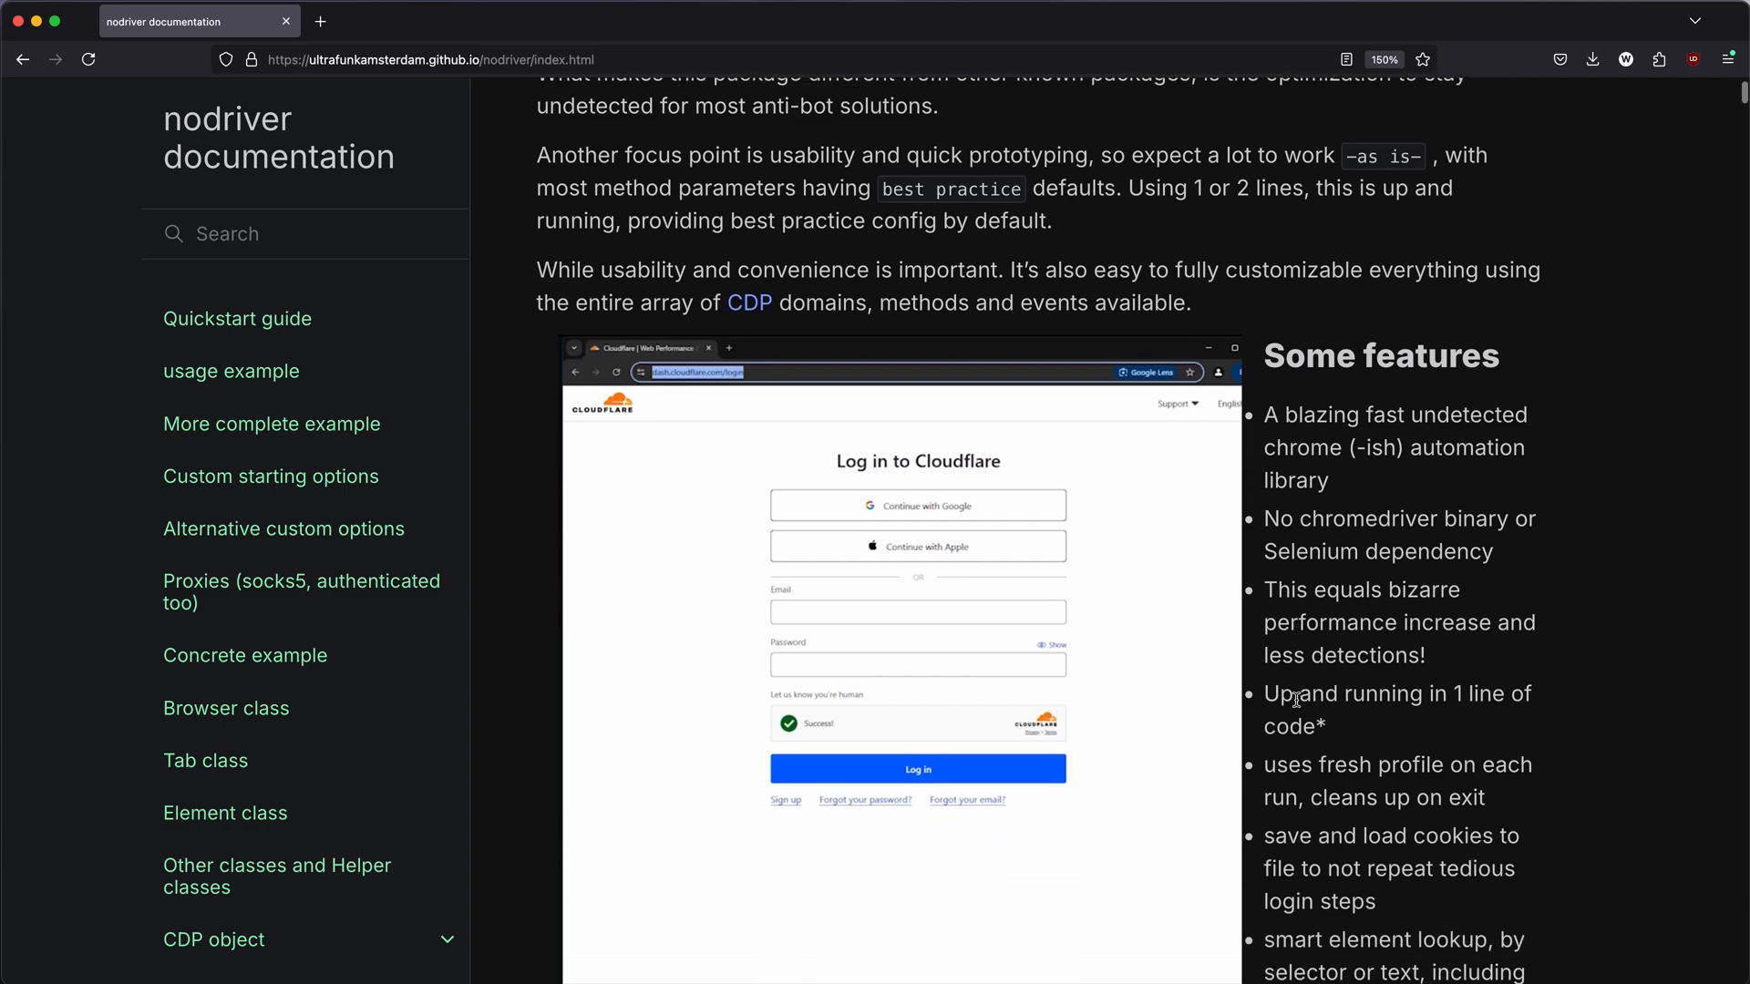
key(cmd+tab)
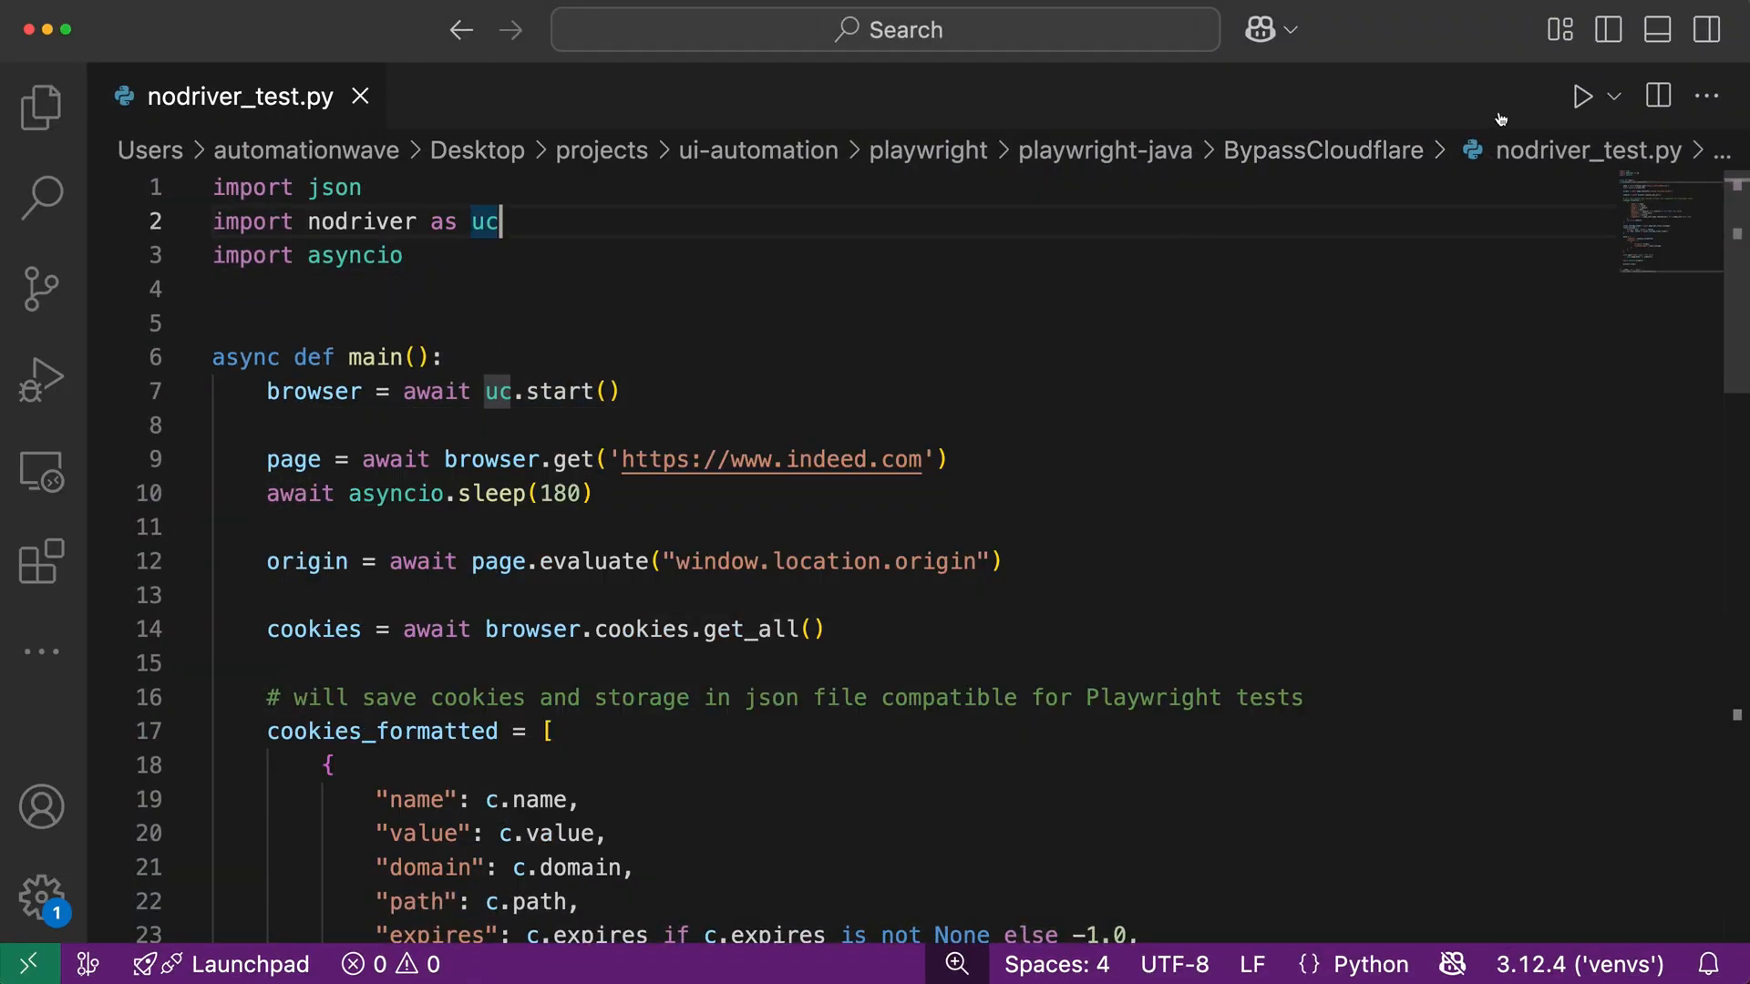
click(1581, 95)
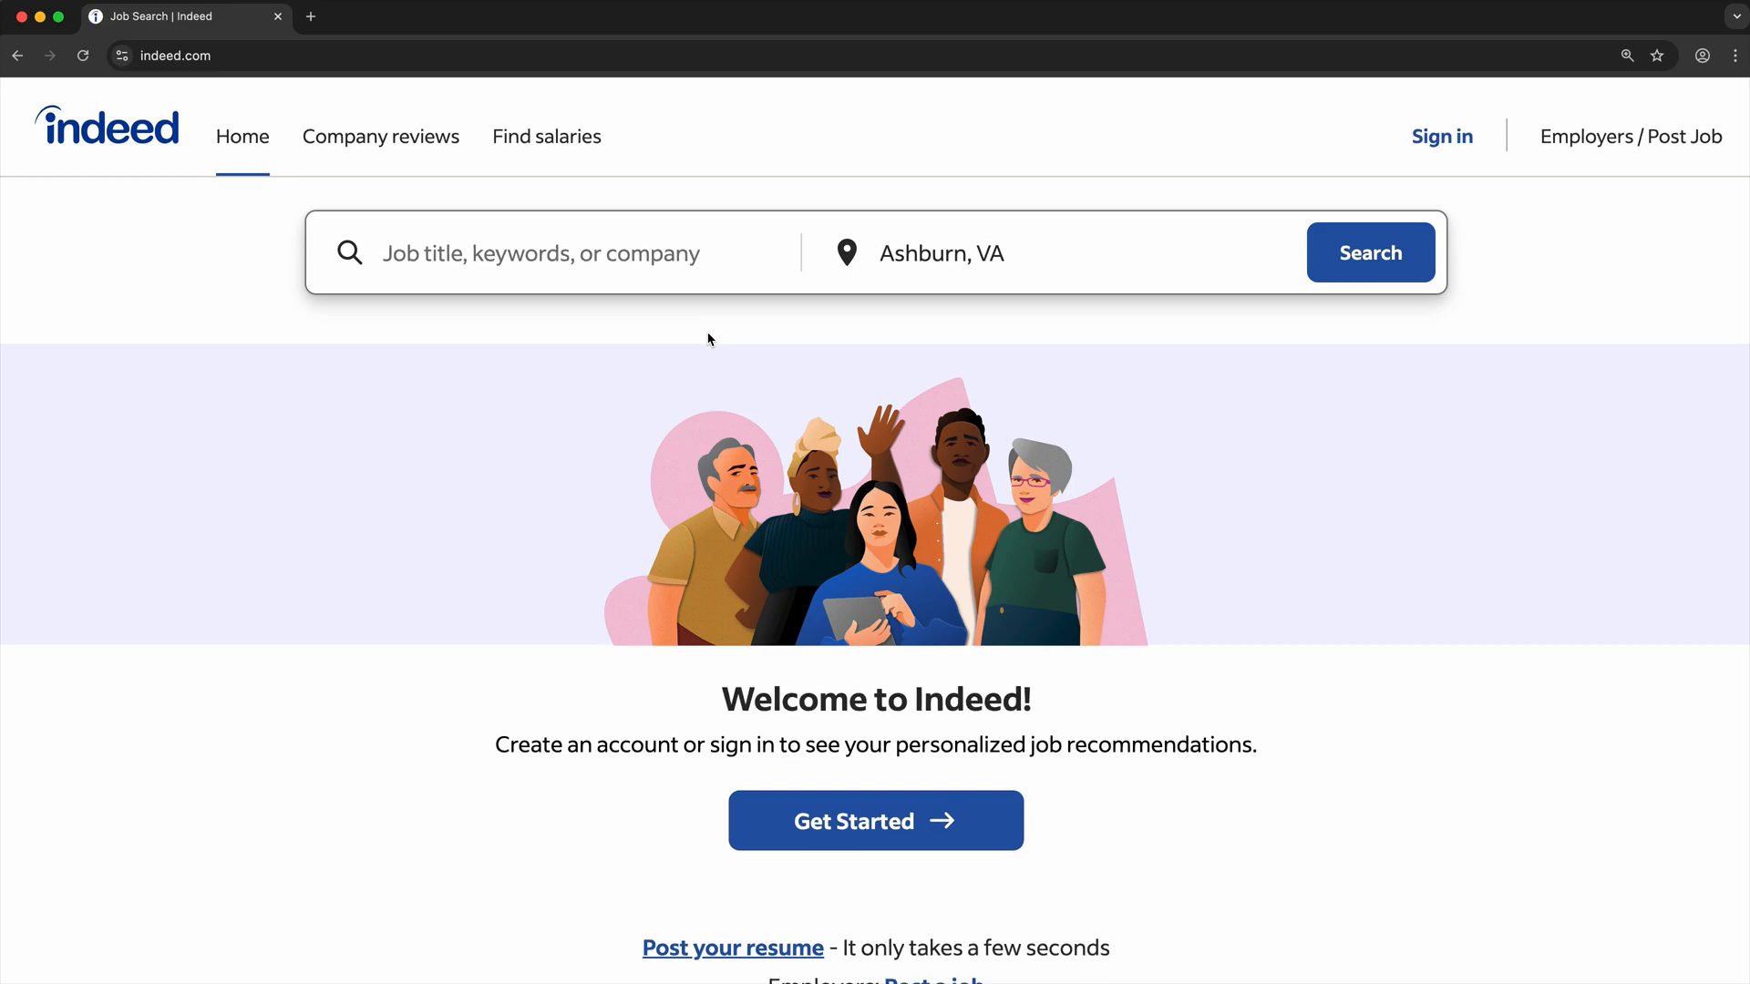
mouse_move(784, 628)
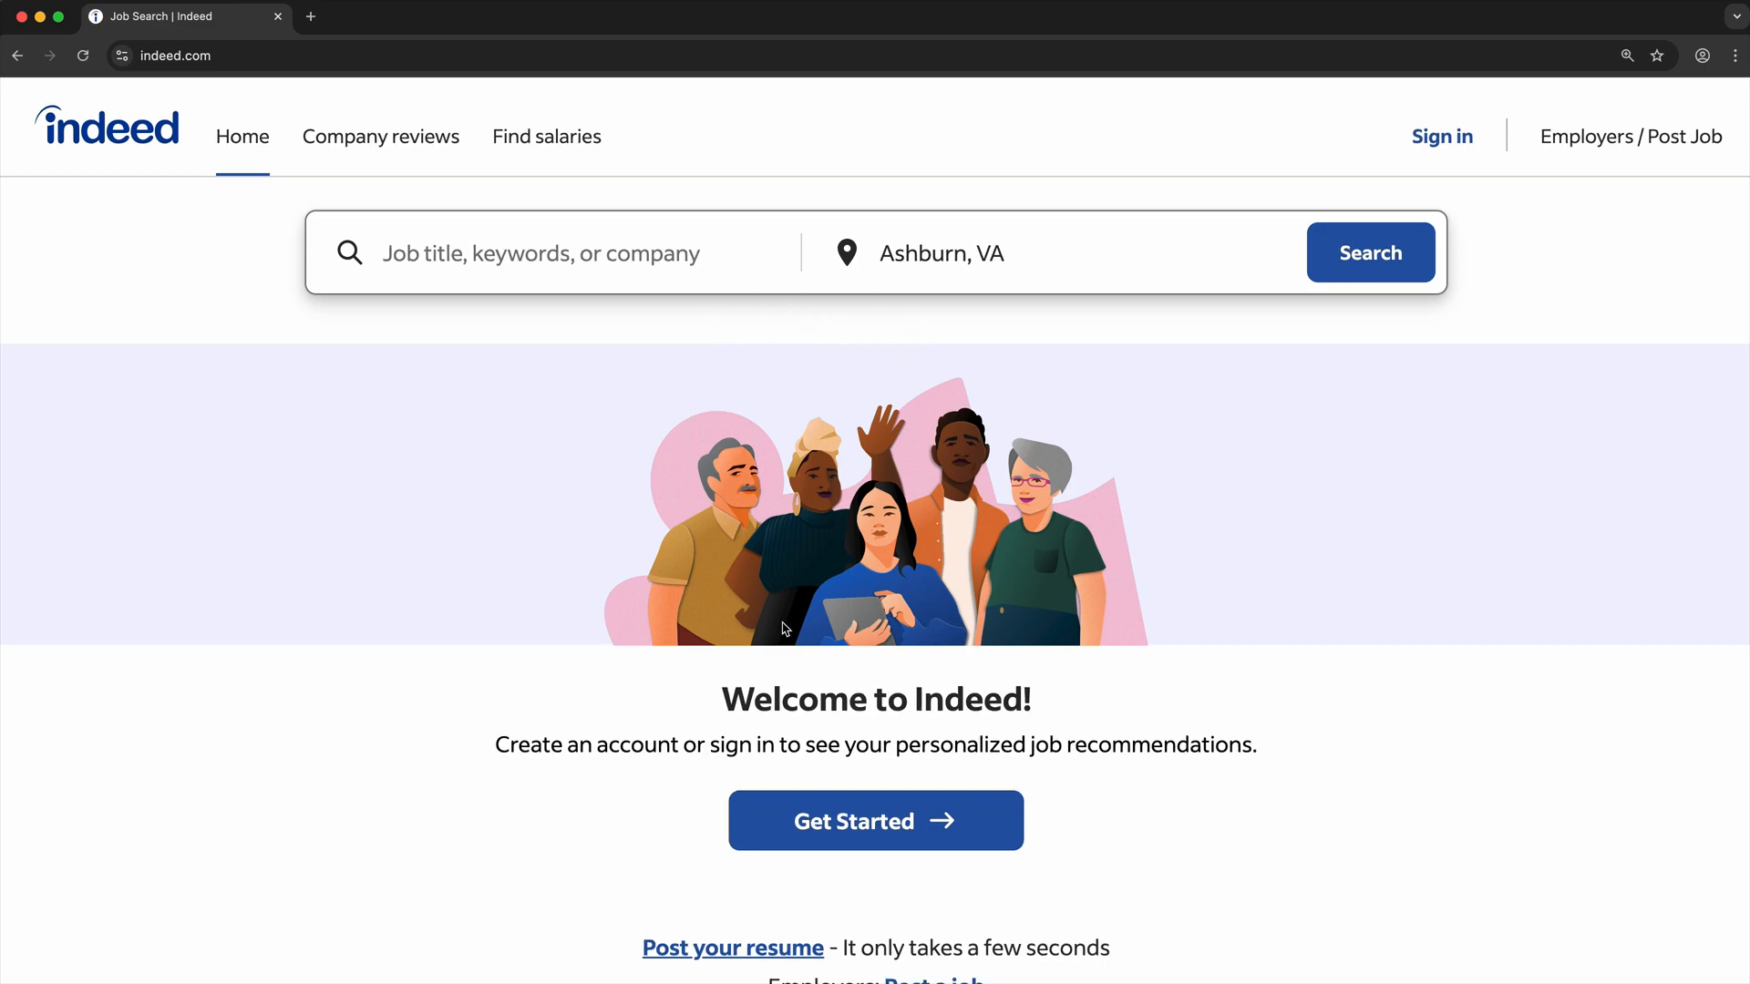
mouse_move(1147, 702)
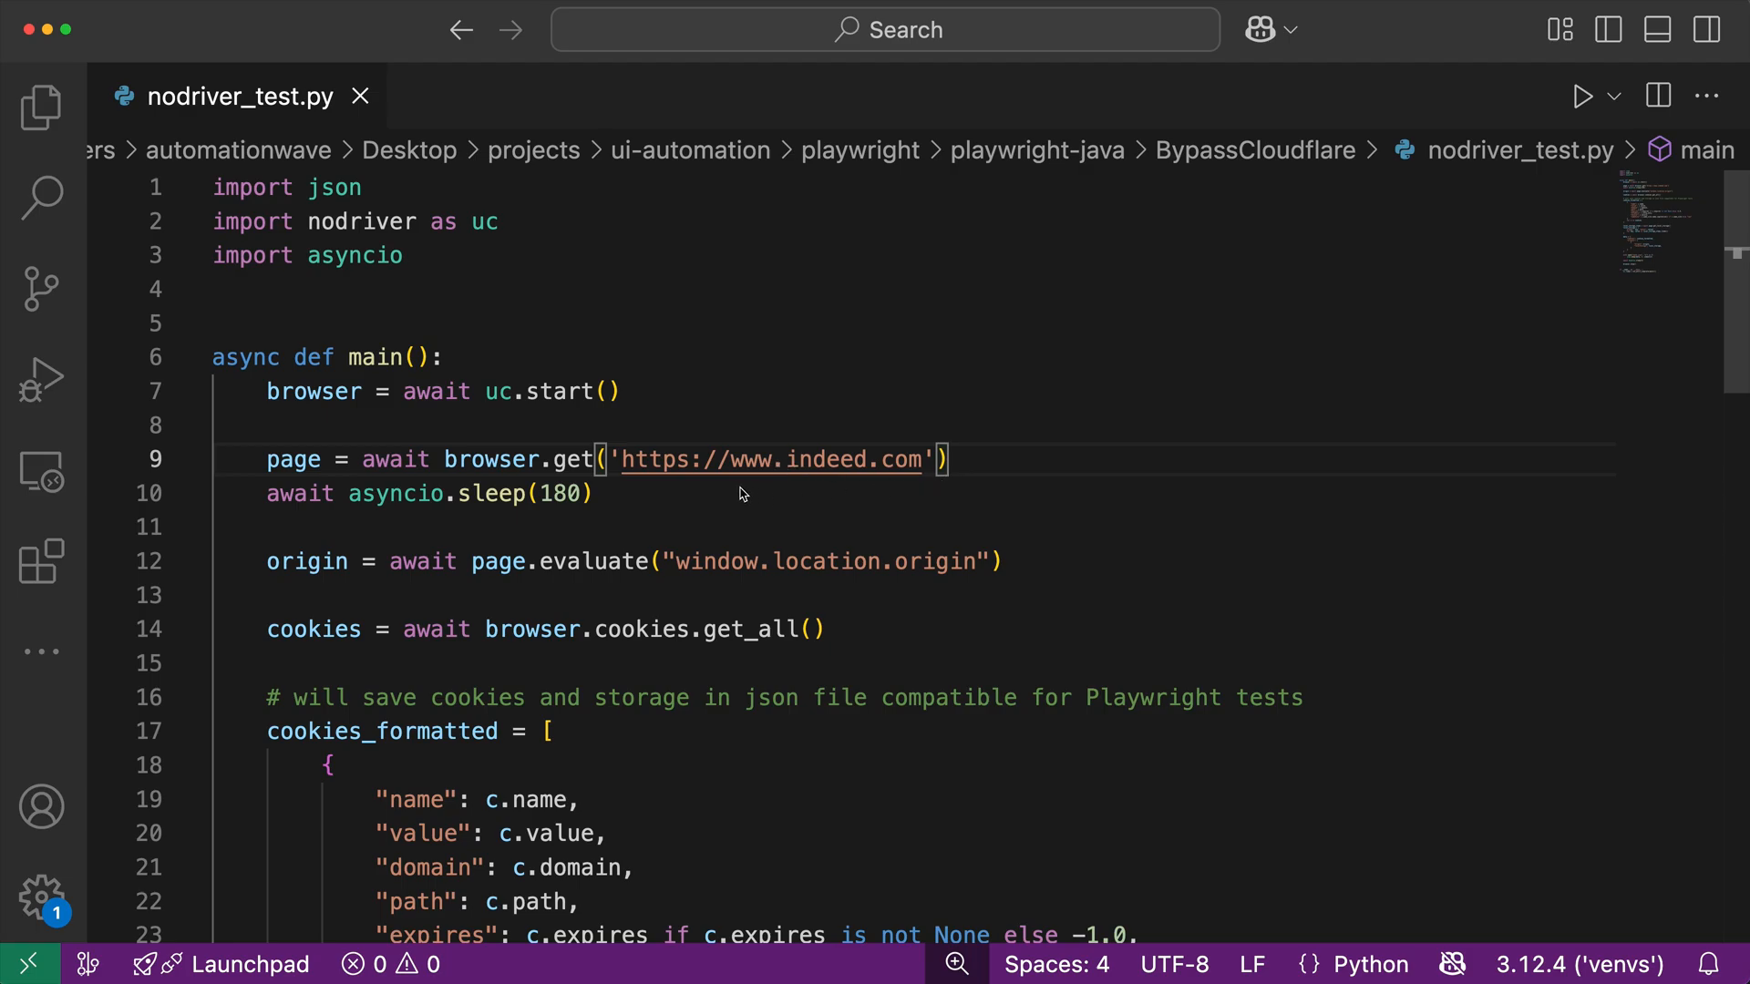
triple_click(429, 493)
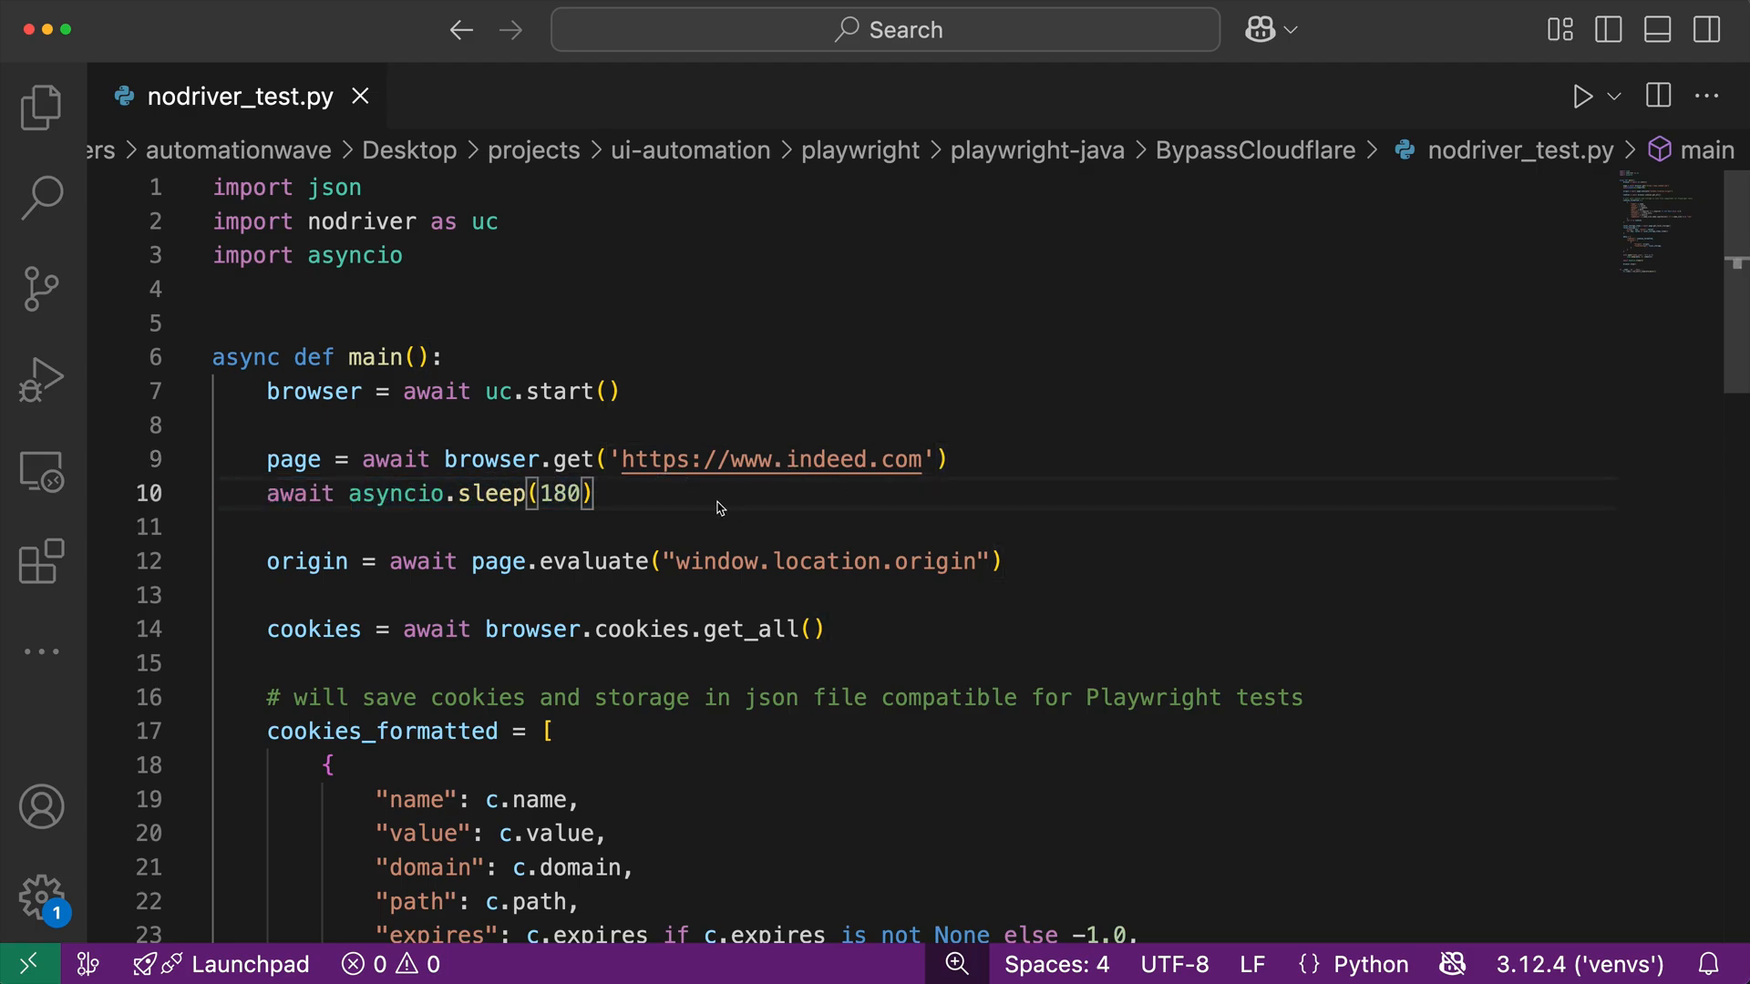
scroll(down, 3)
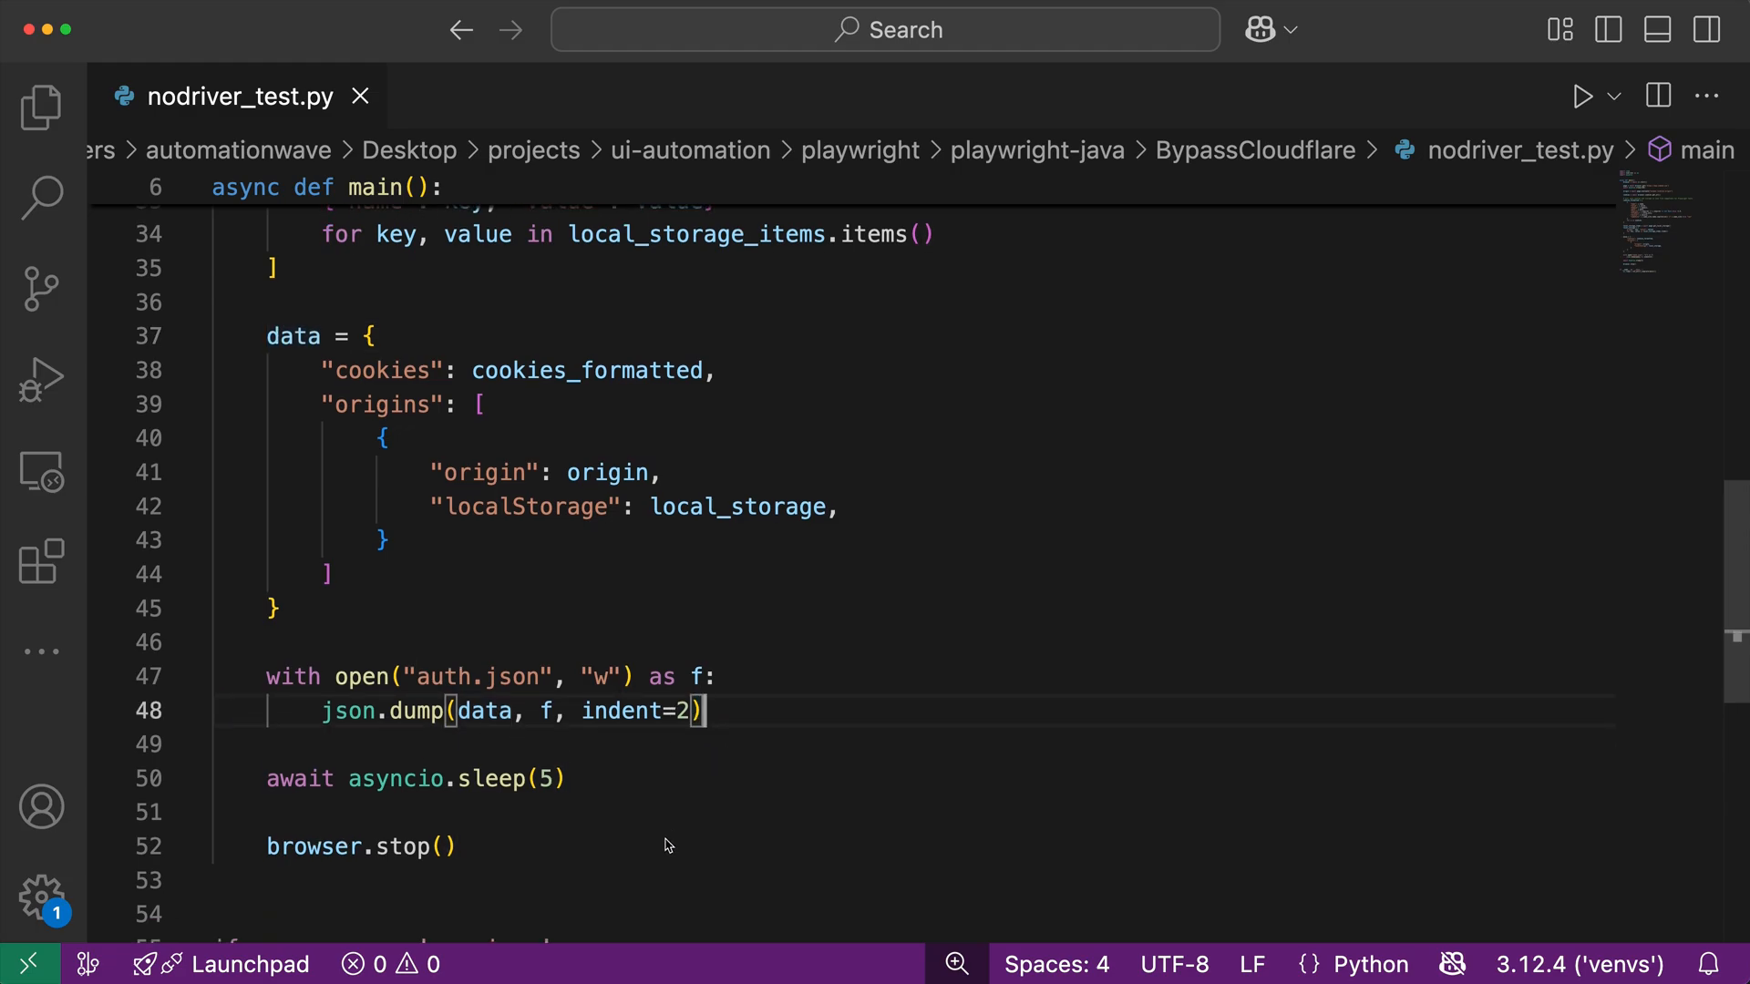
scroll(down, 3)
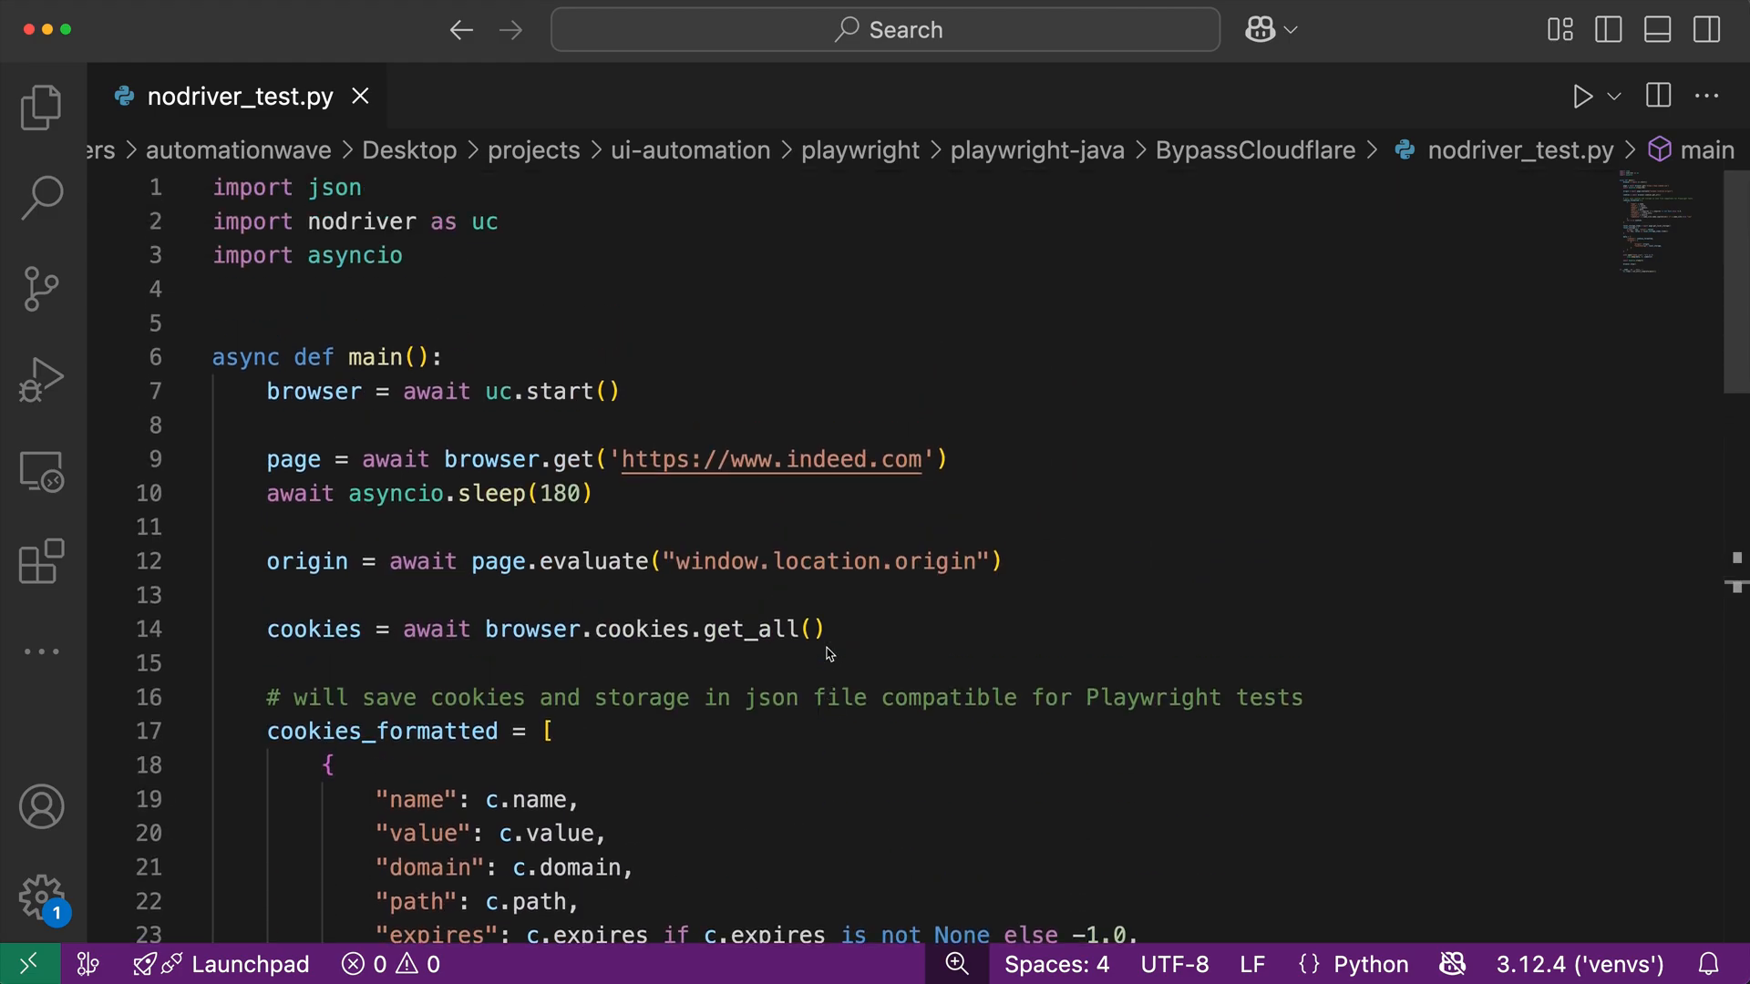
Run the nodriver Python script so it exports Indeed cookies and storage to auth.json.
click(1581, 96)
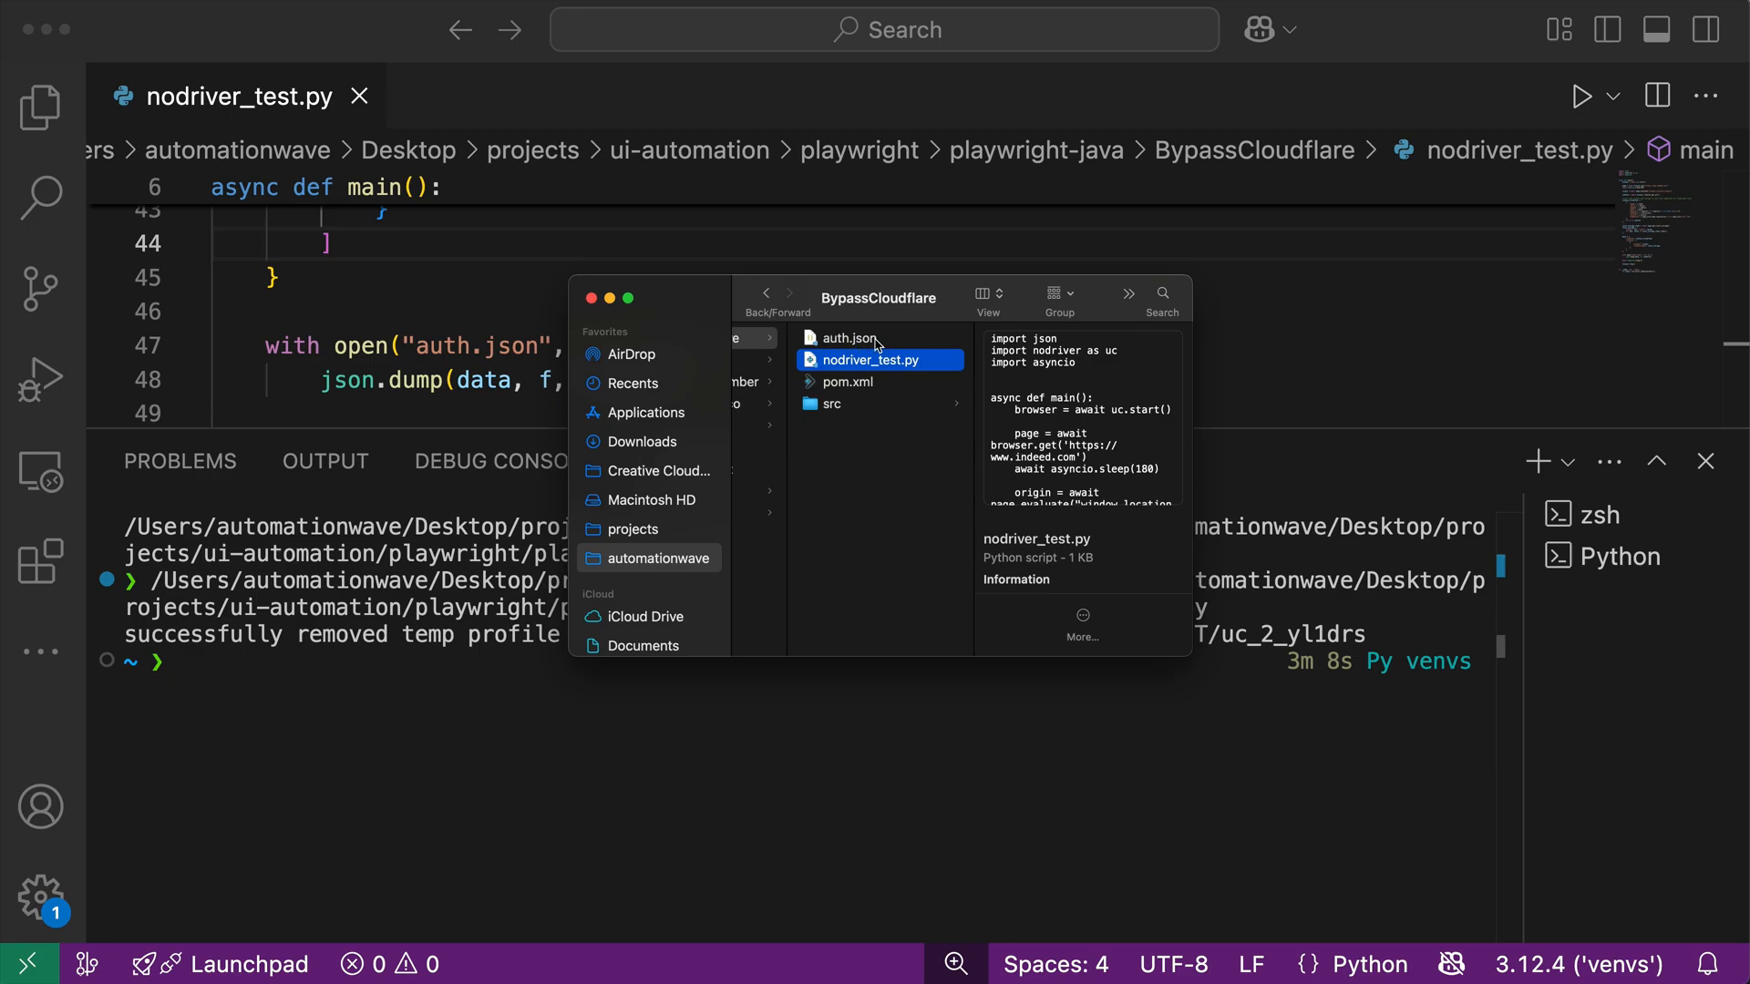
Show auth.json's context actions in the BypassCloudflare Finder folder.
right_click(872, 359)
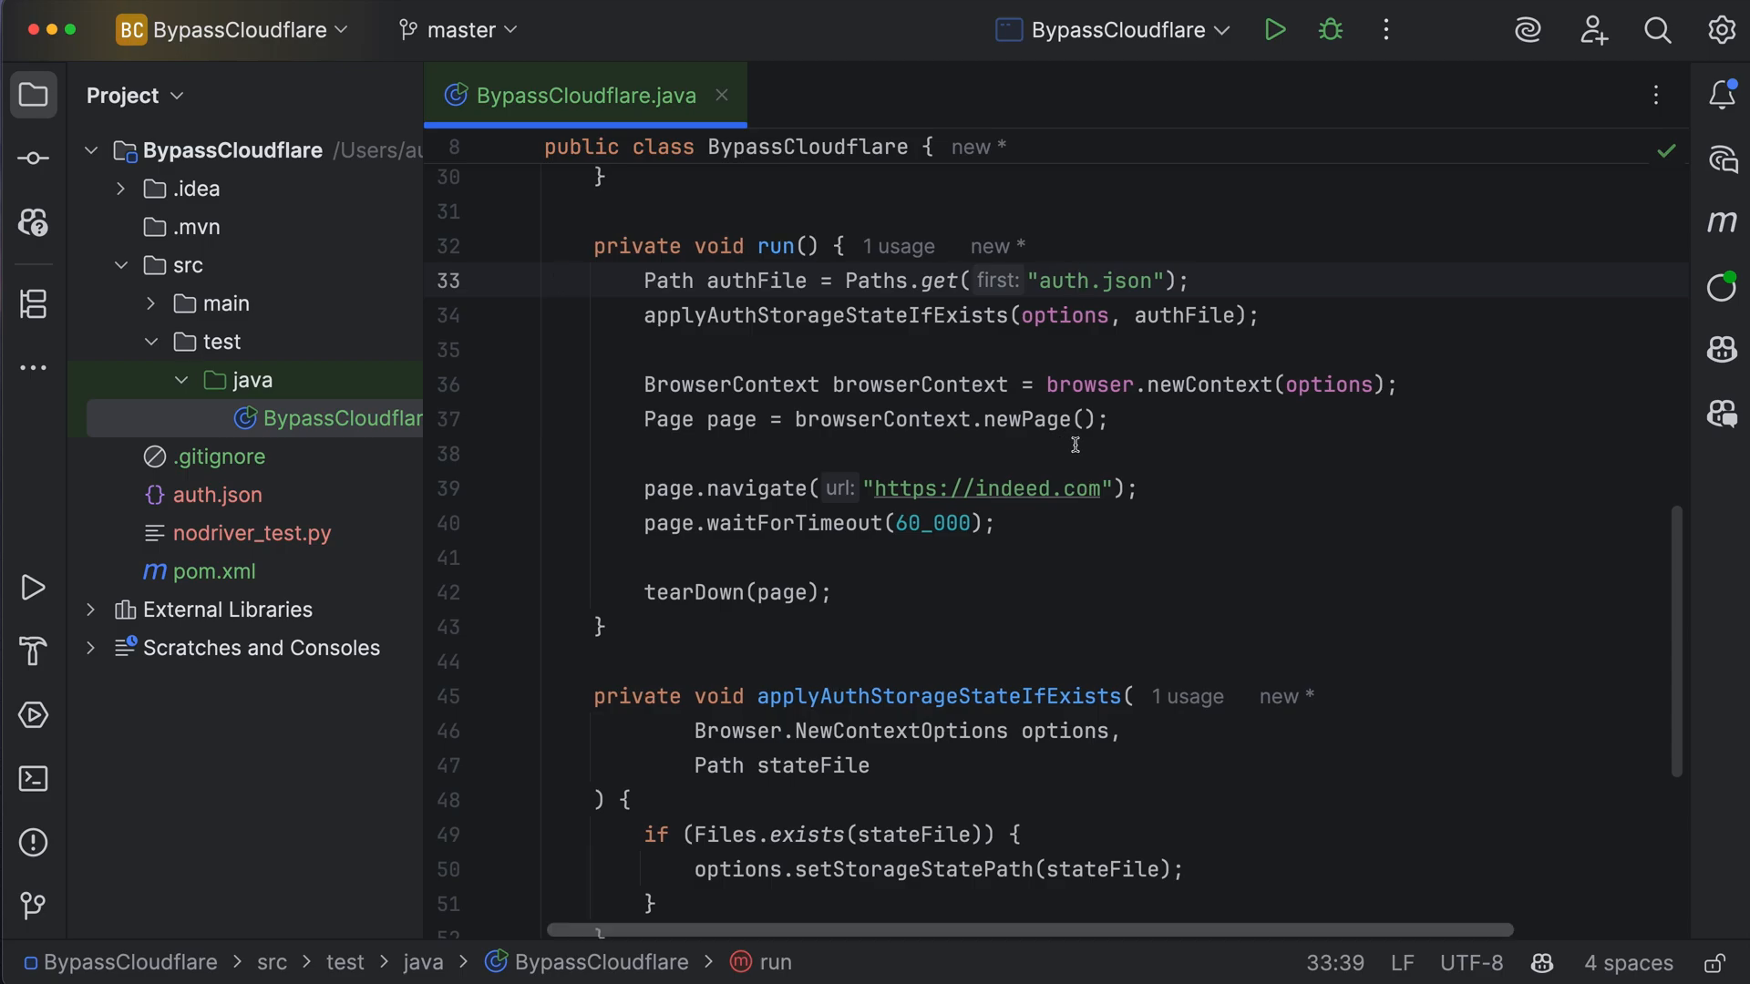
Run BypassCloudflare from the toolbar and point out Indeed's 'Welcome back' greeting.
click(1274, 30)
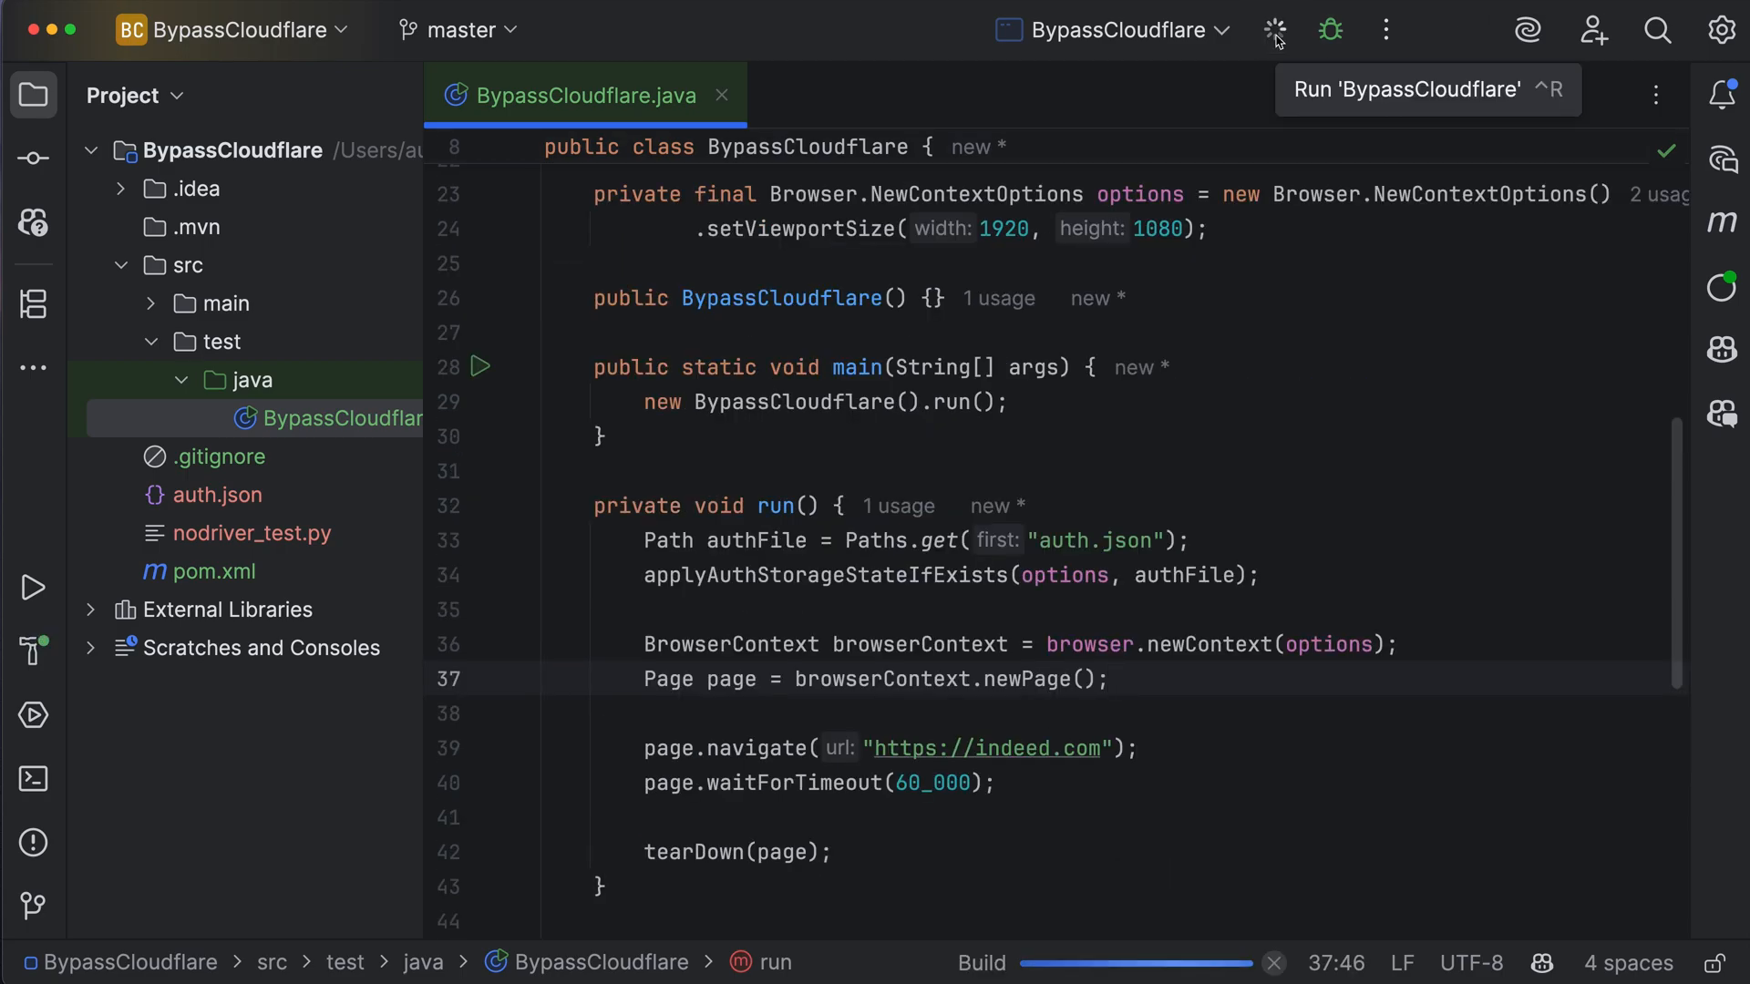
click(1274, 30)
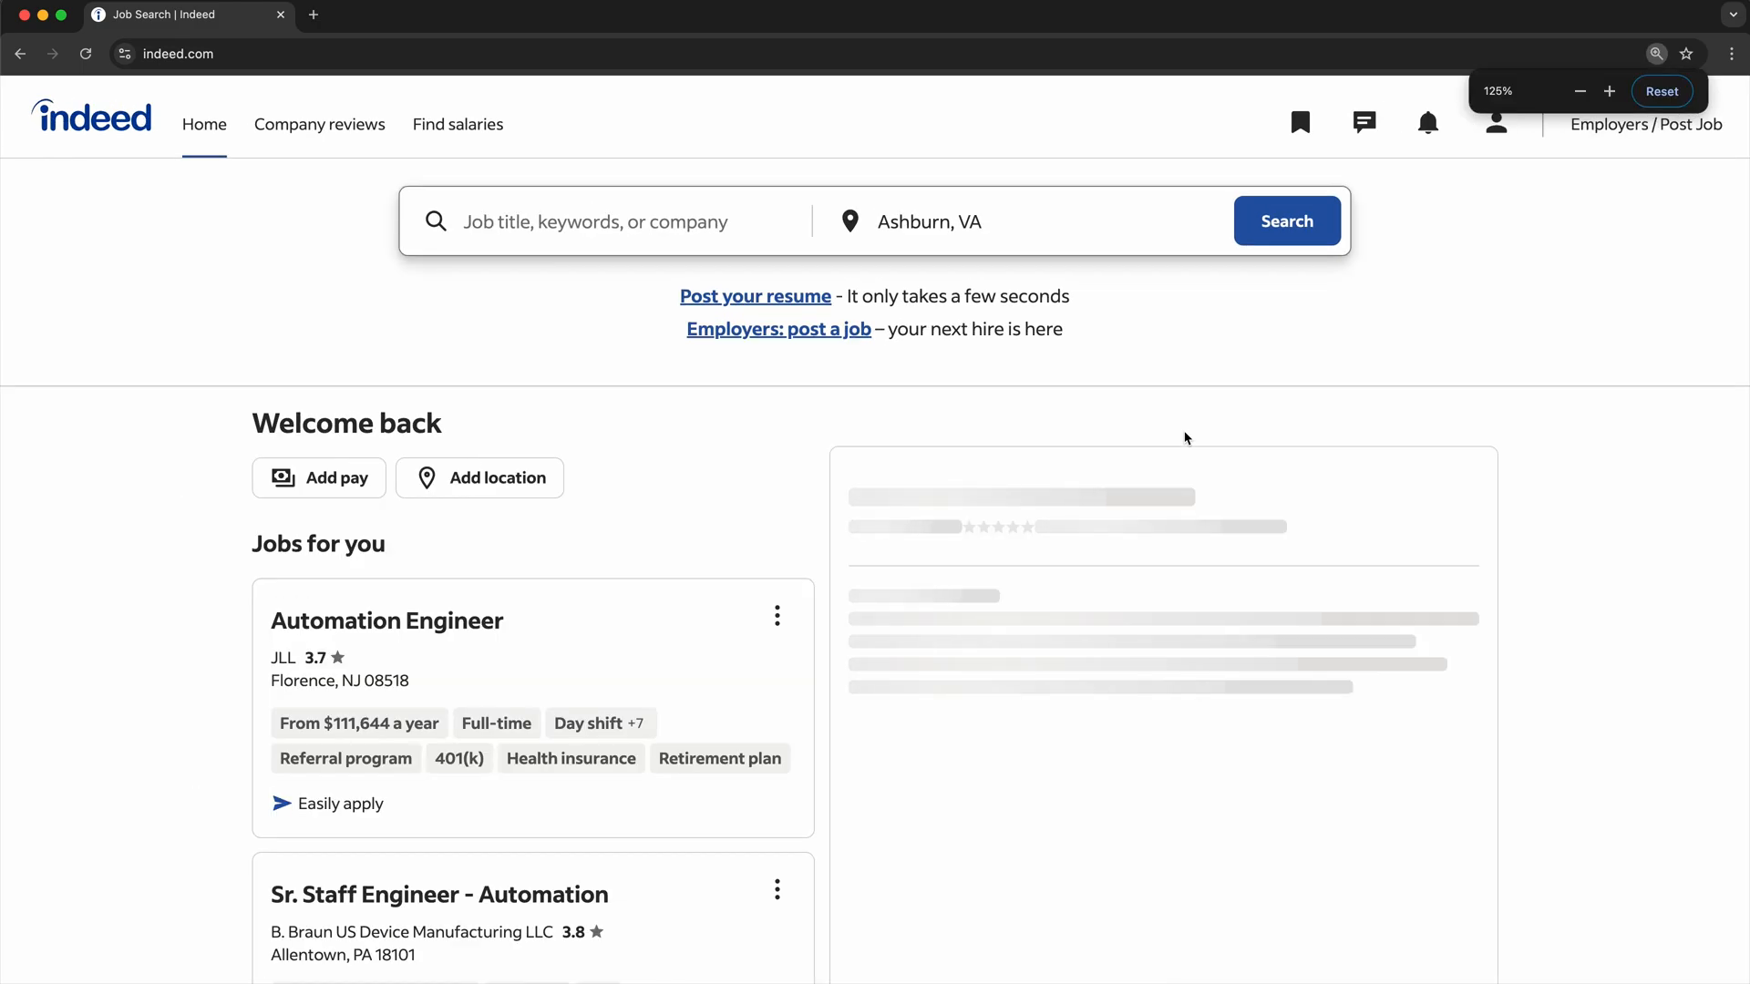
click(386, 621)
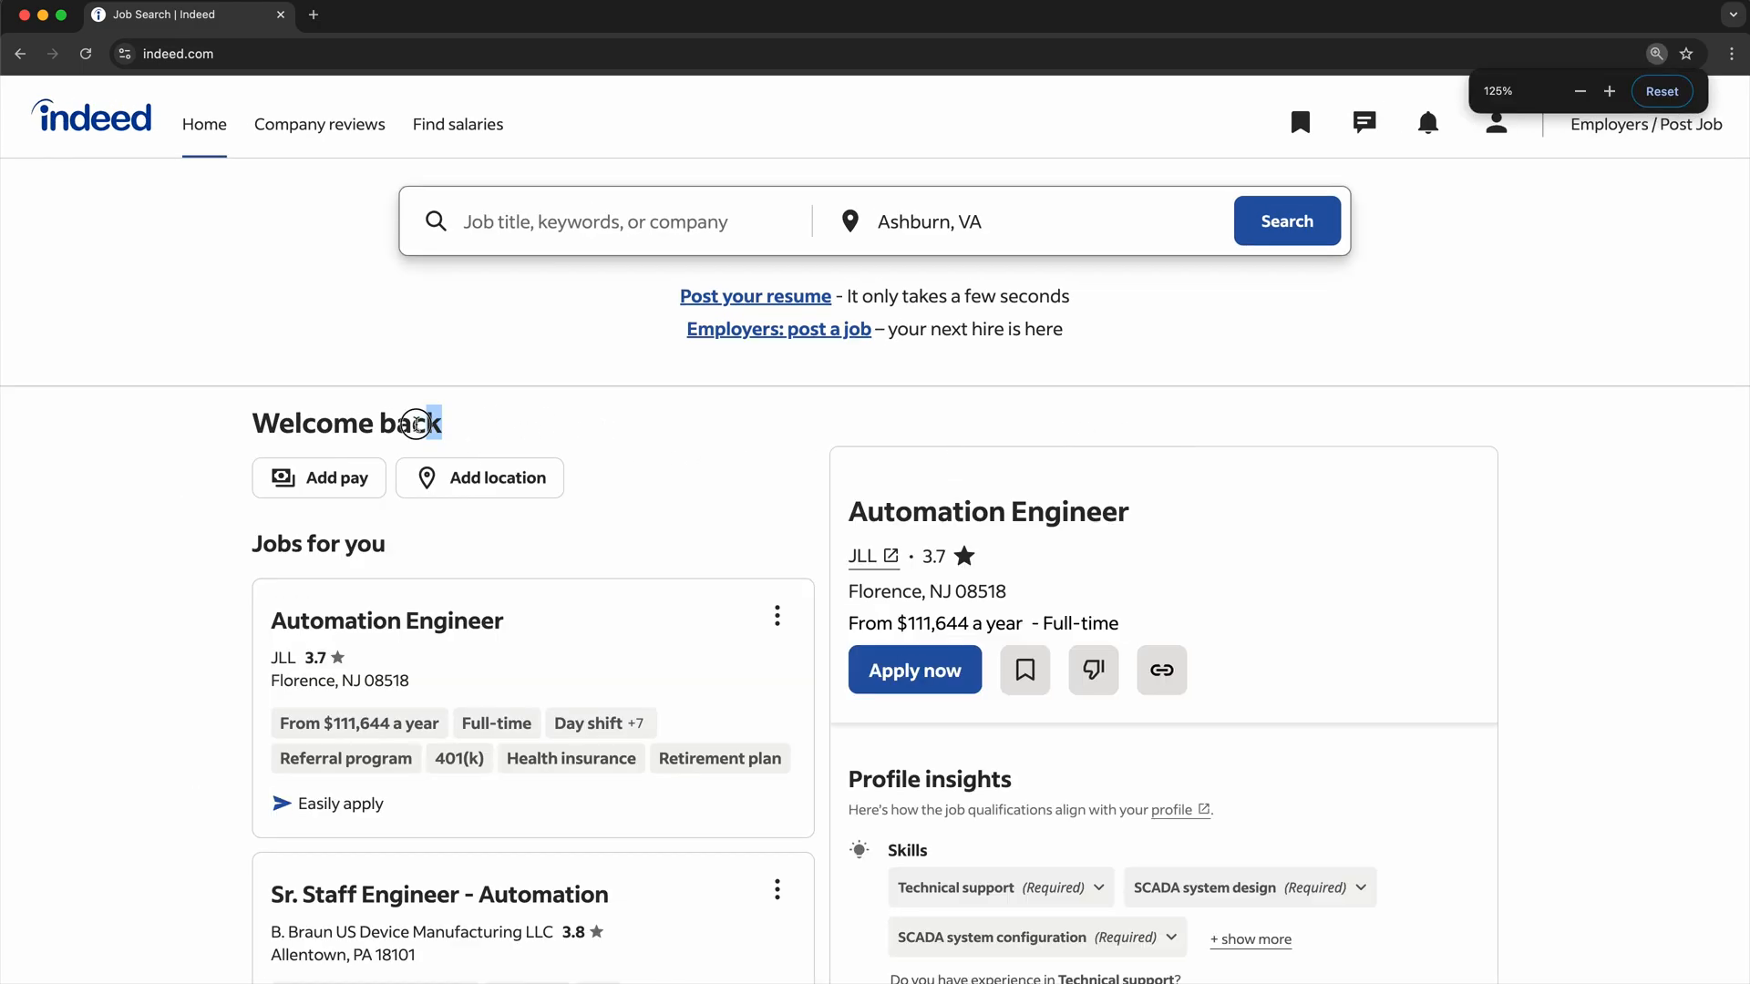